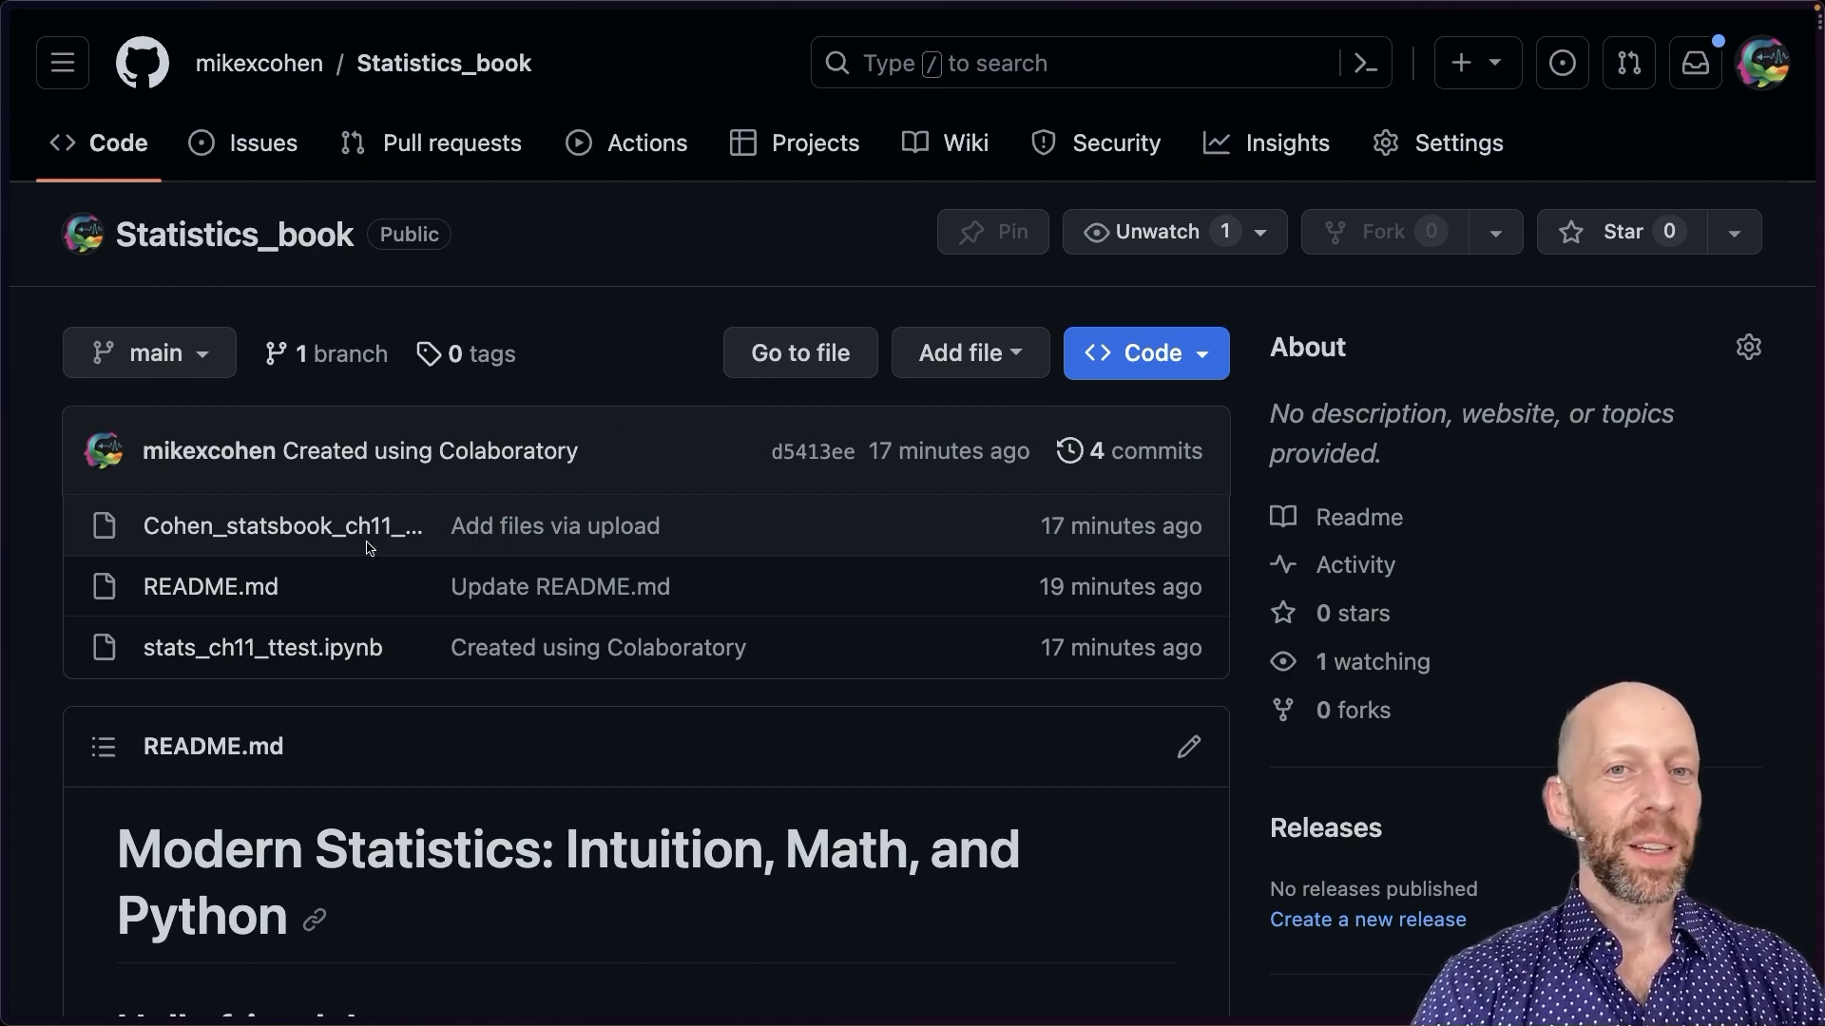
Open Cohen_statsbook_ch11_ttest.pdf from the repository file list
left_click(281, 527)
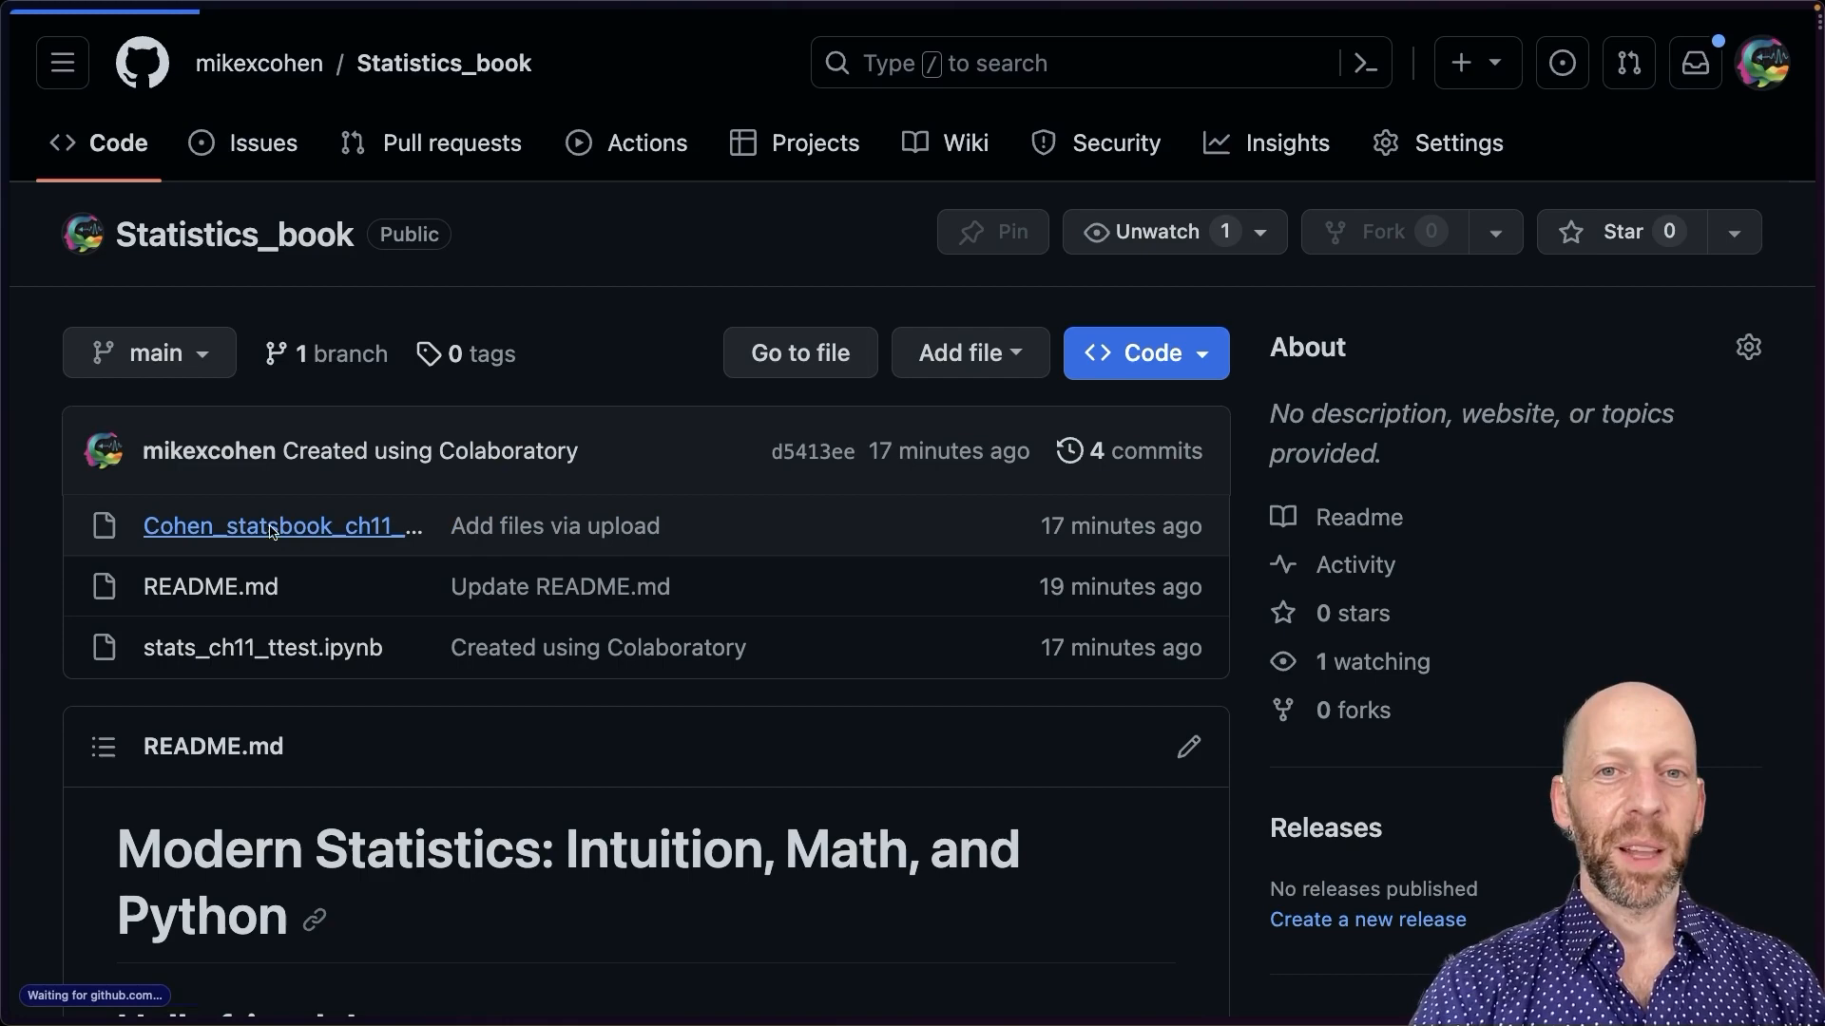
left_click(277, 526)
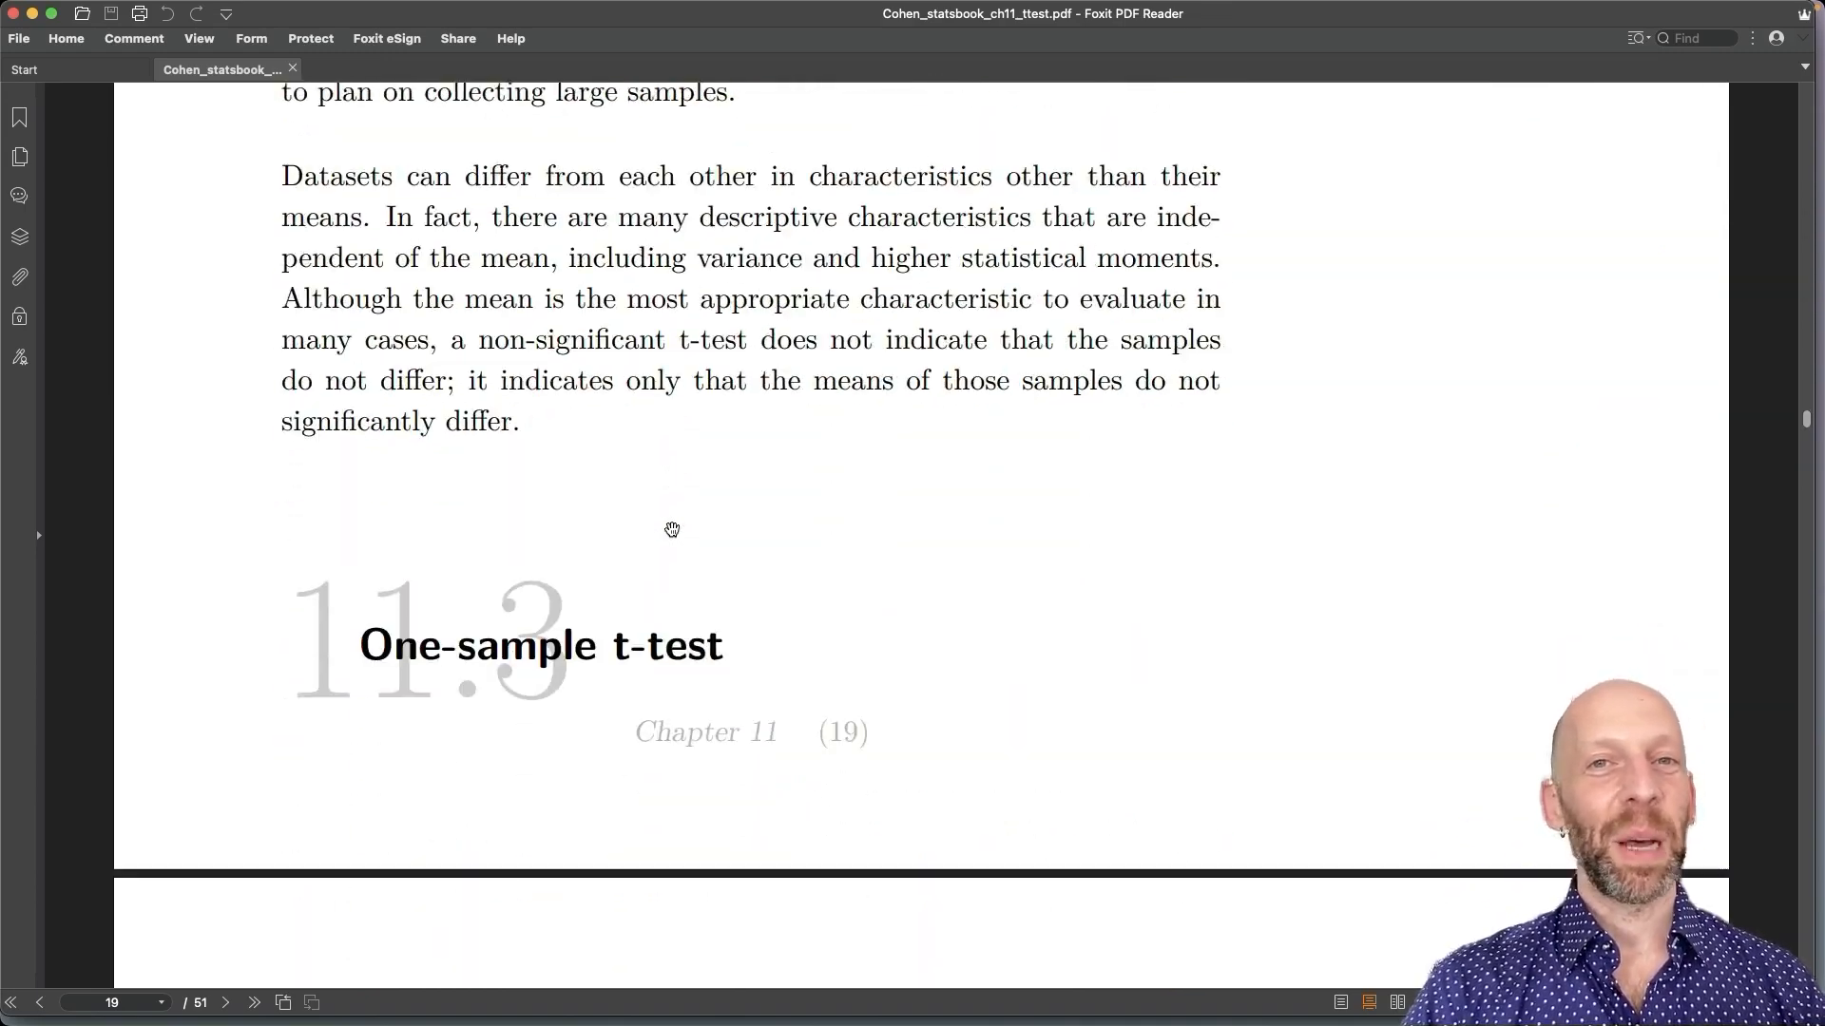
Scroll the PDF from page 19 toward page 39 with the data-transformation formulas and scatter plots
scroll("down", 3)
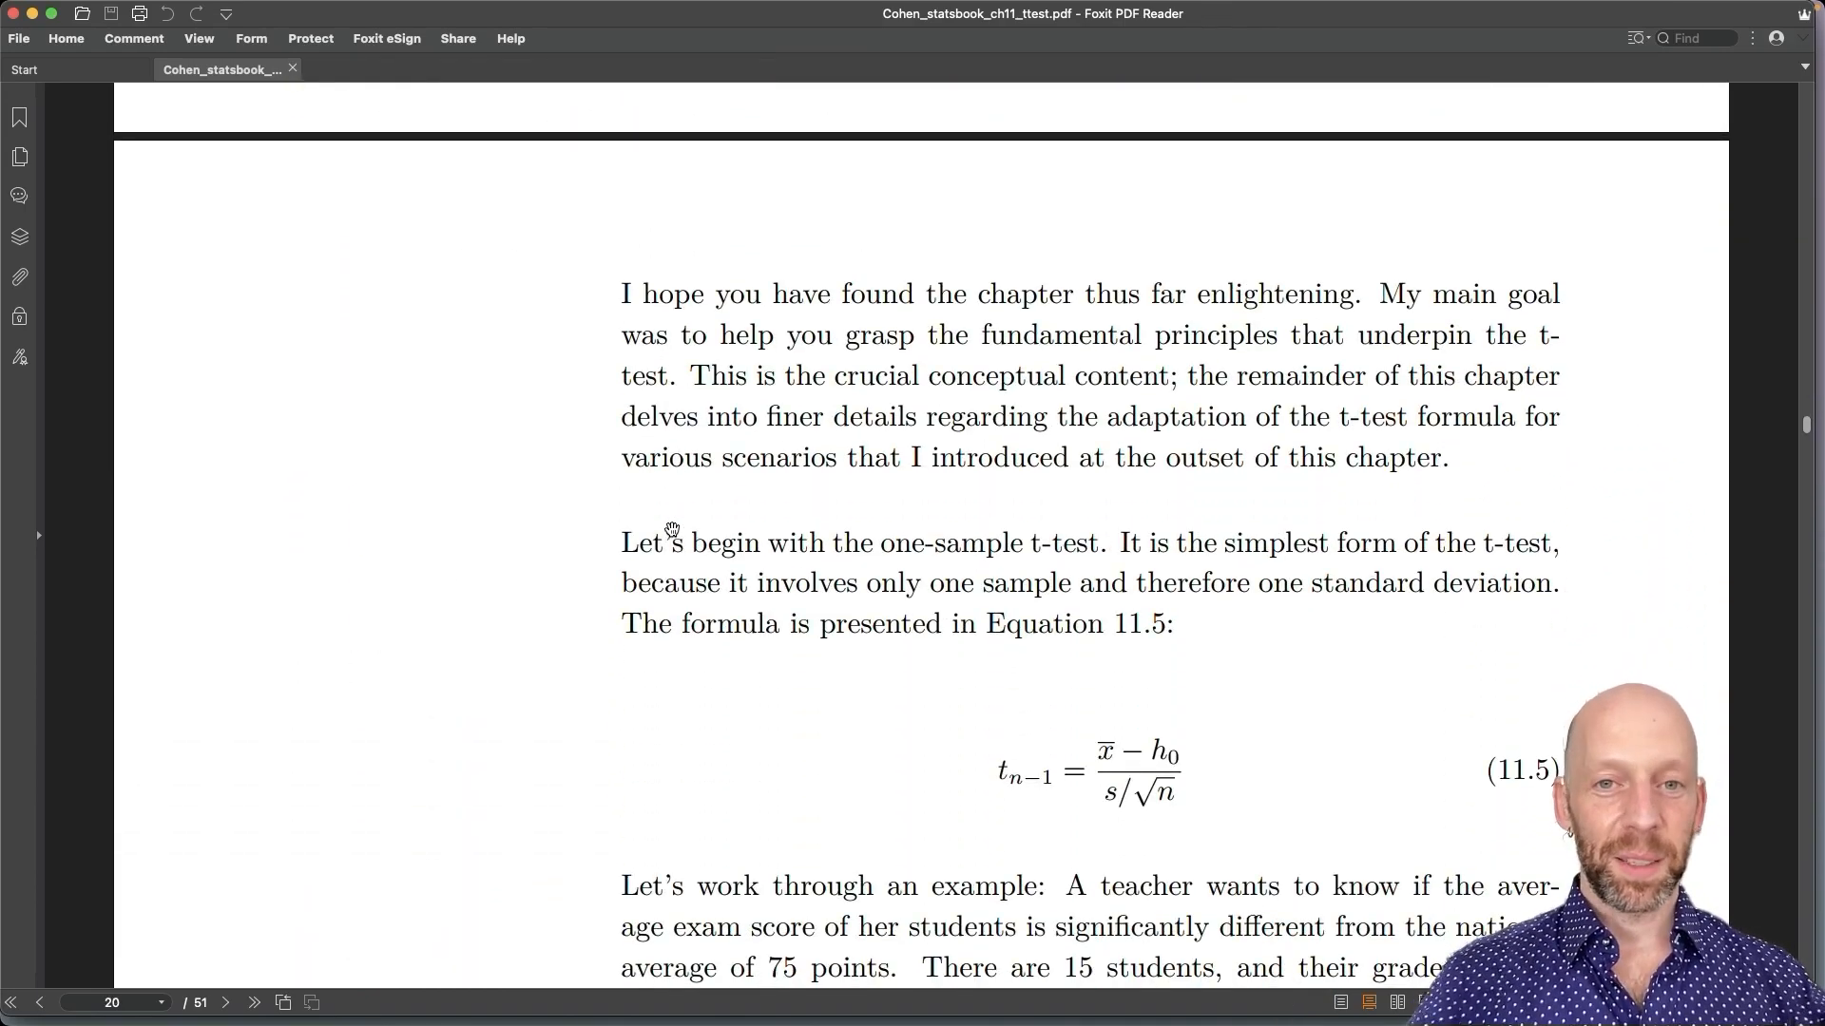
scroll("down", 3)
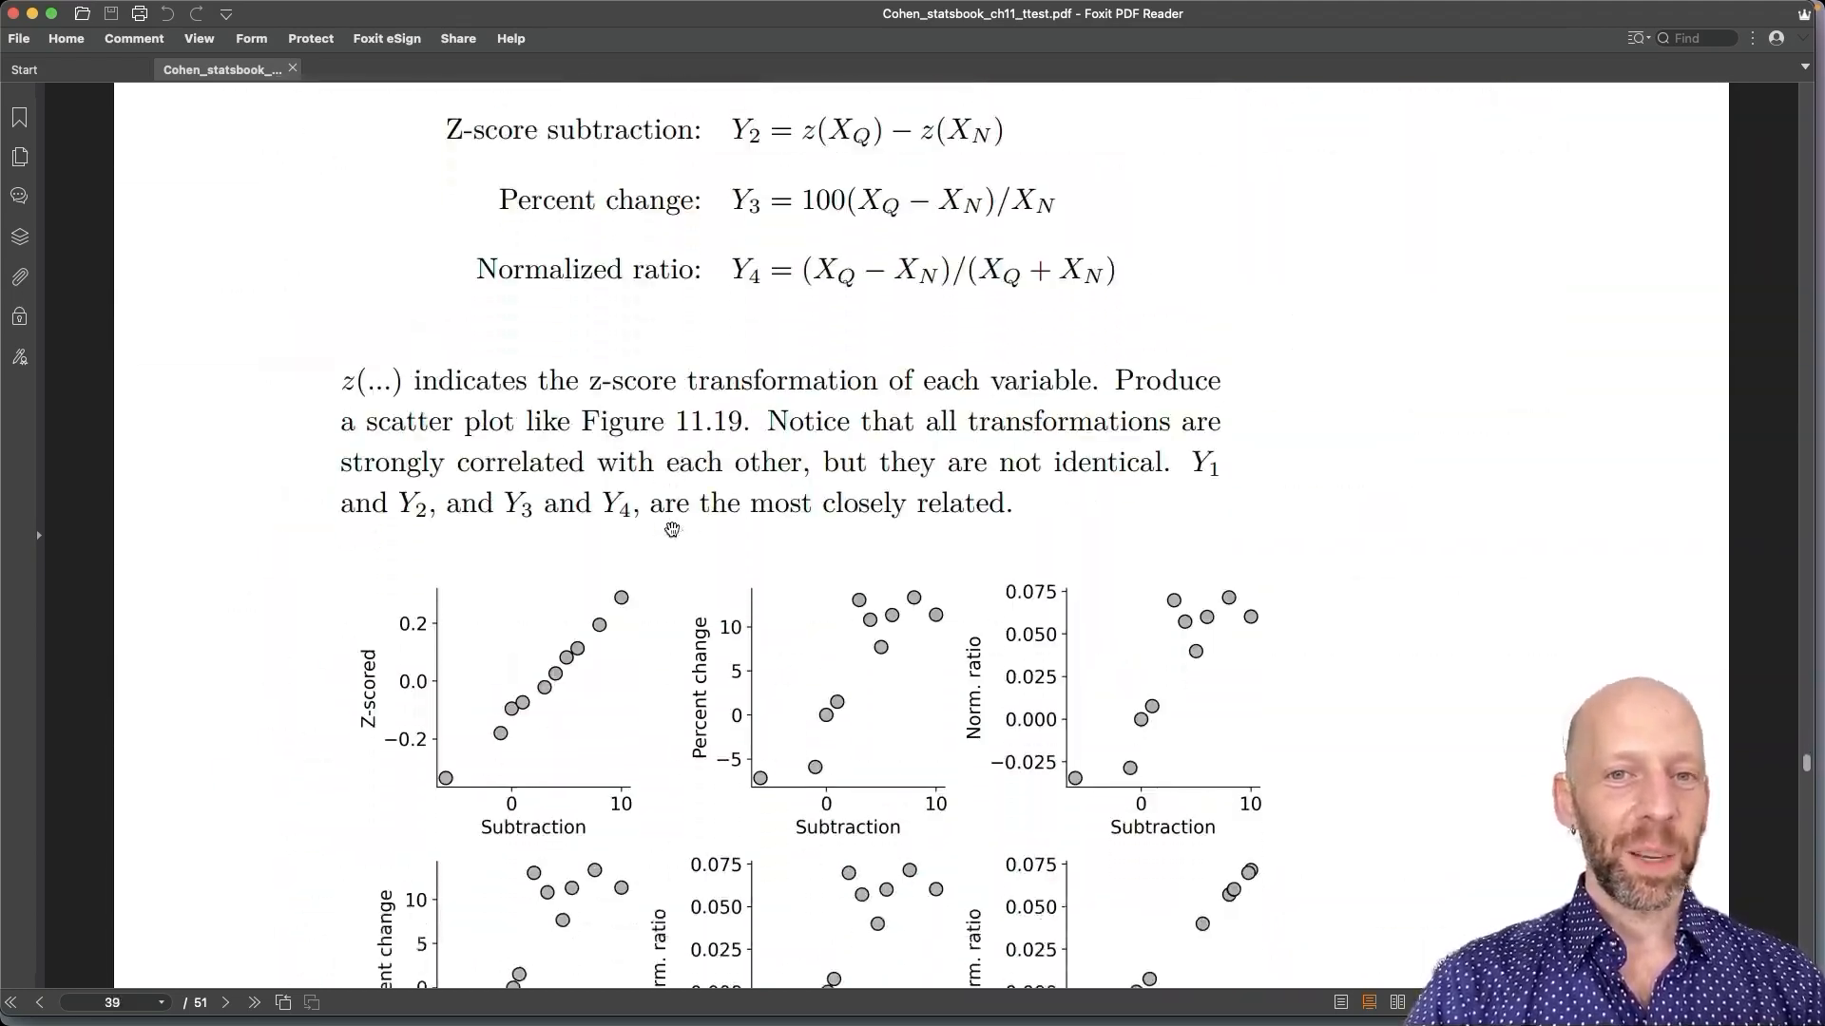
Scroll down to page 41 showing Exercise 11.8 and Figure 11.20's t-value and p-value plots
scroll("down", 3)
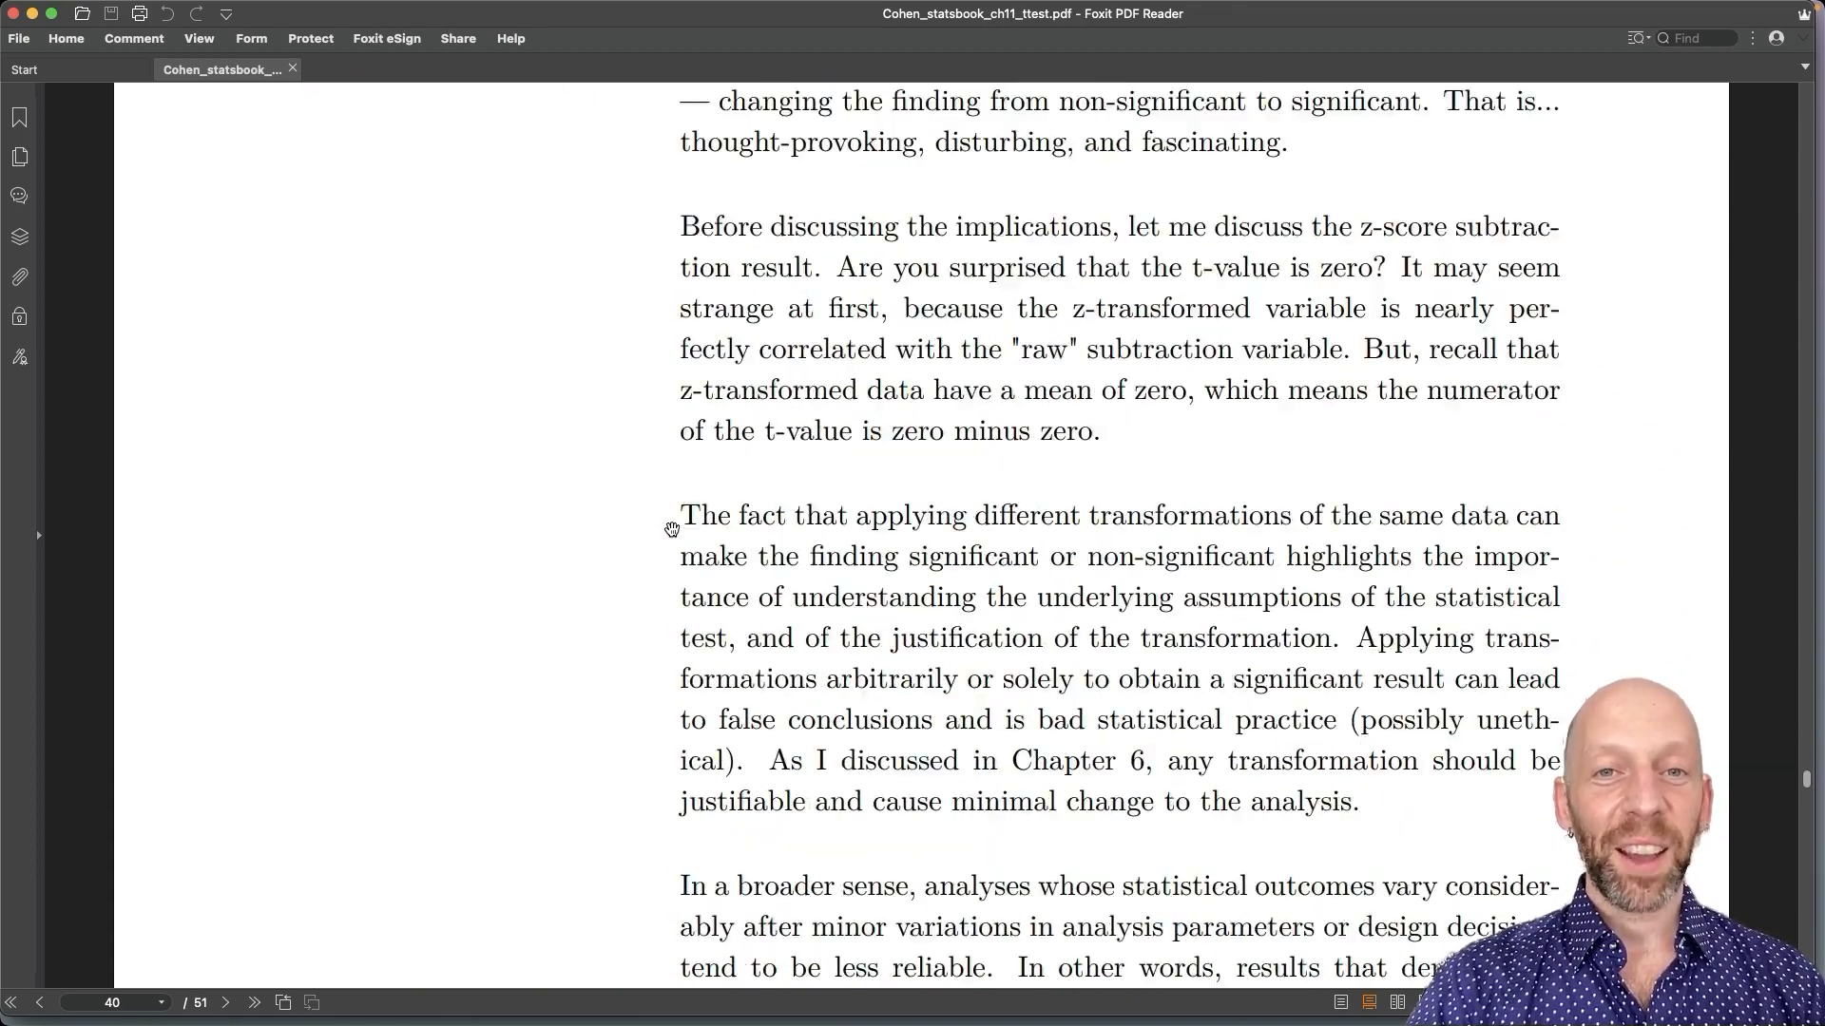
scroll("down", 3)
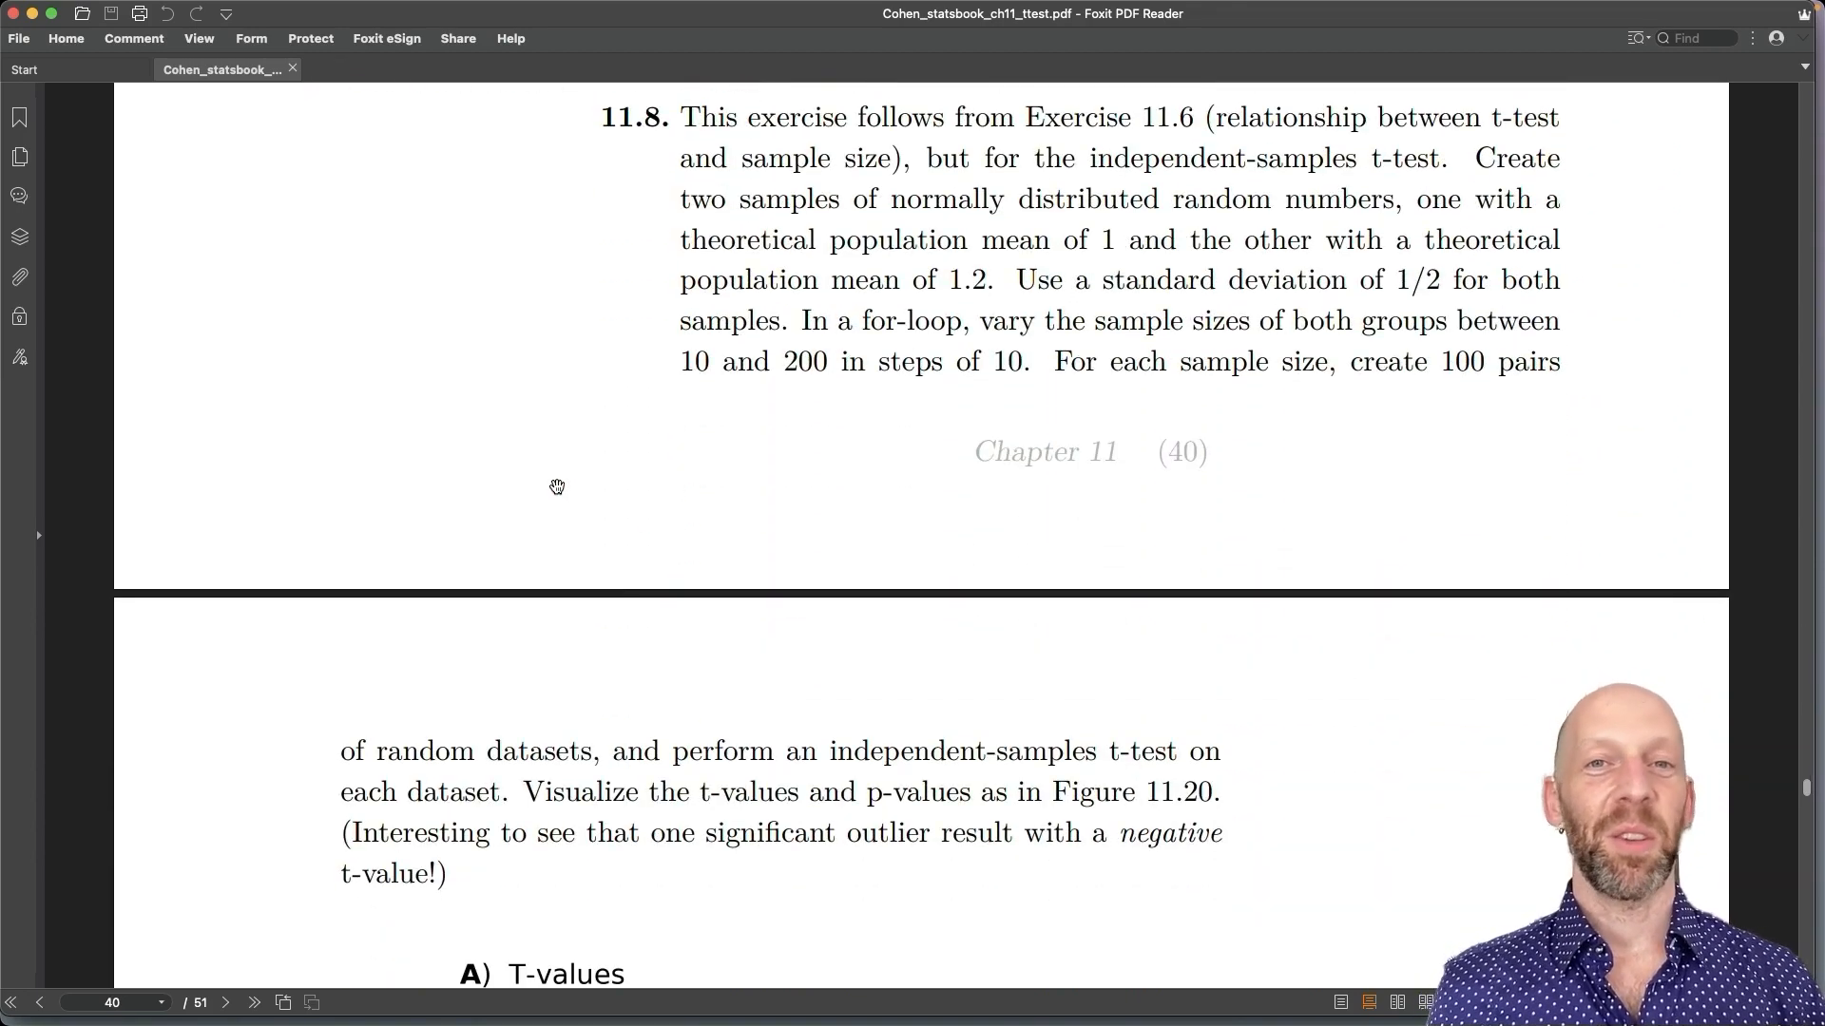
mouse_move(439, 464)
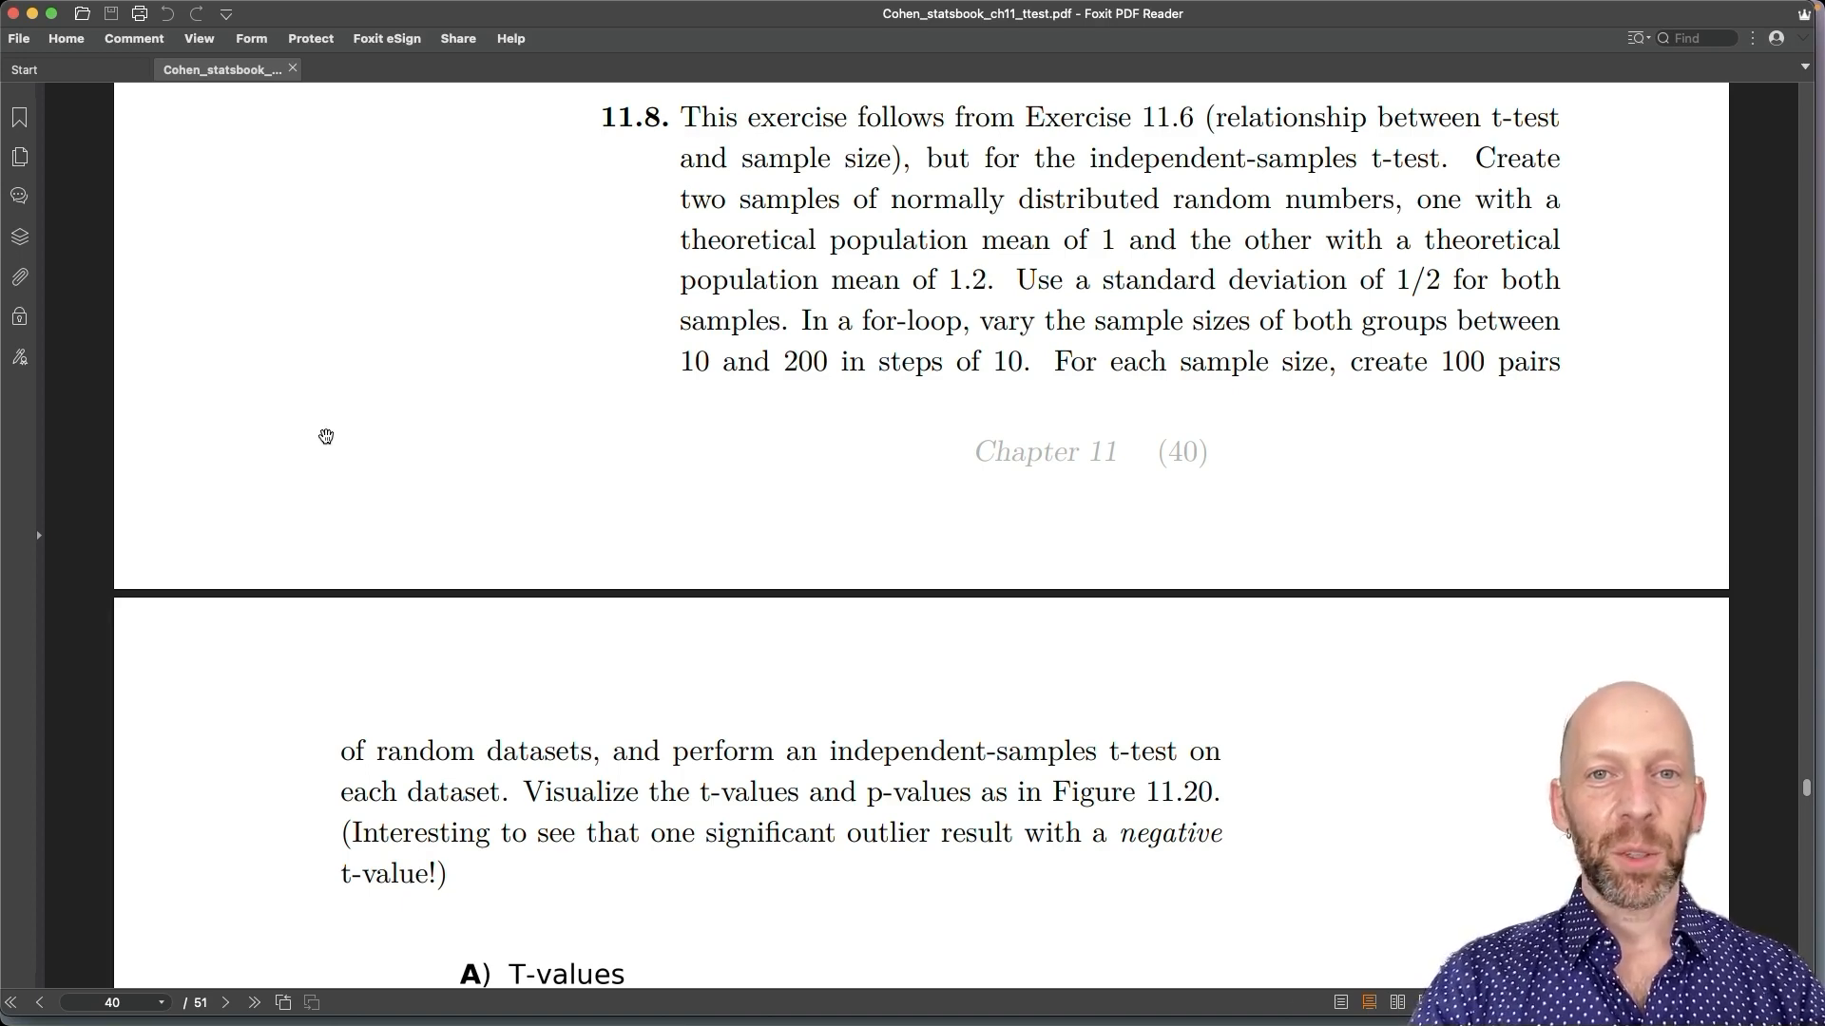
scroll("down", 3)
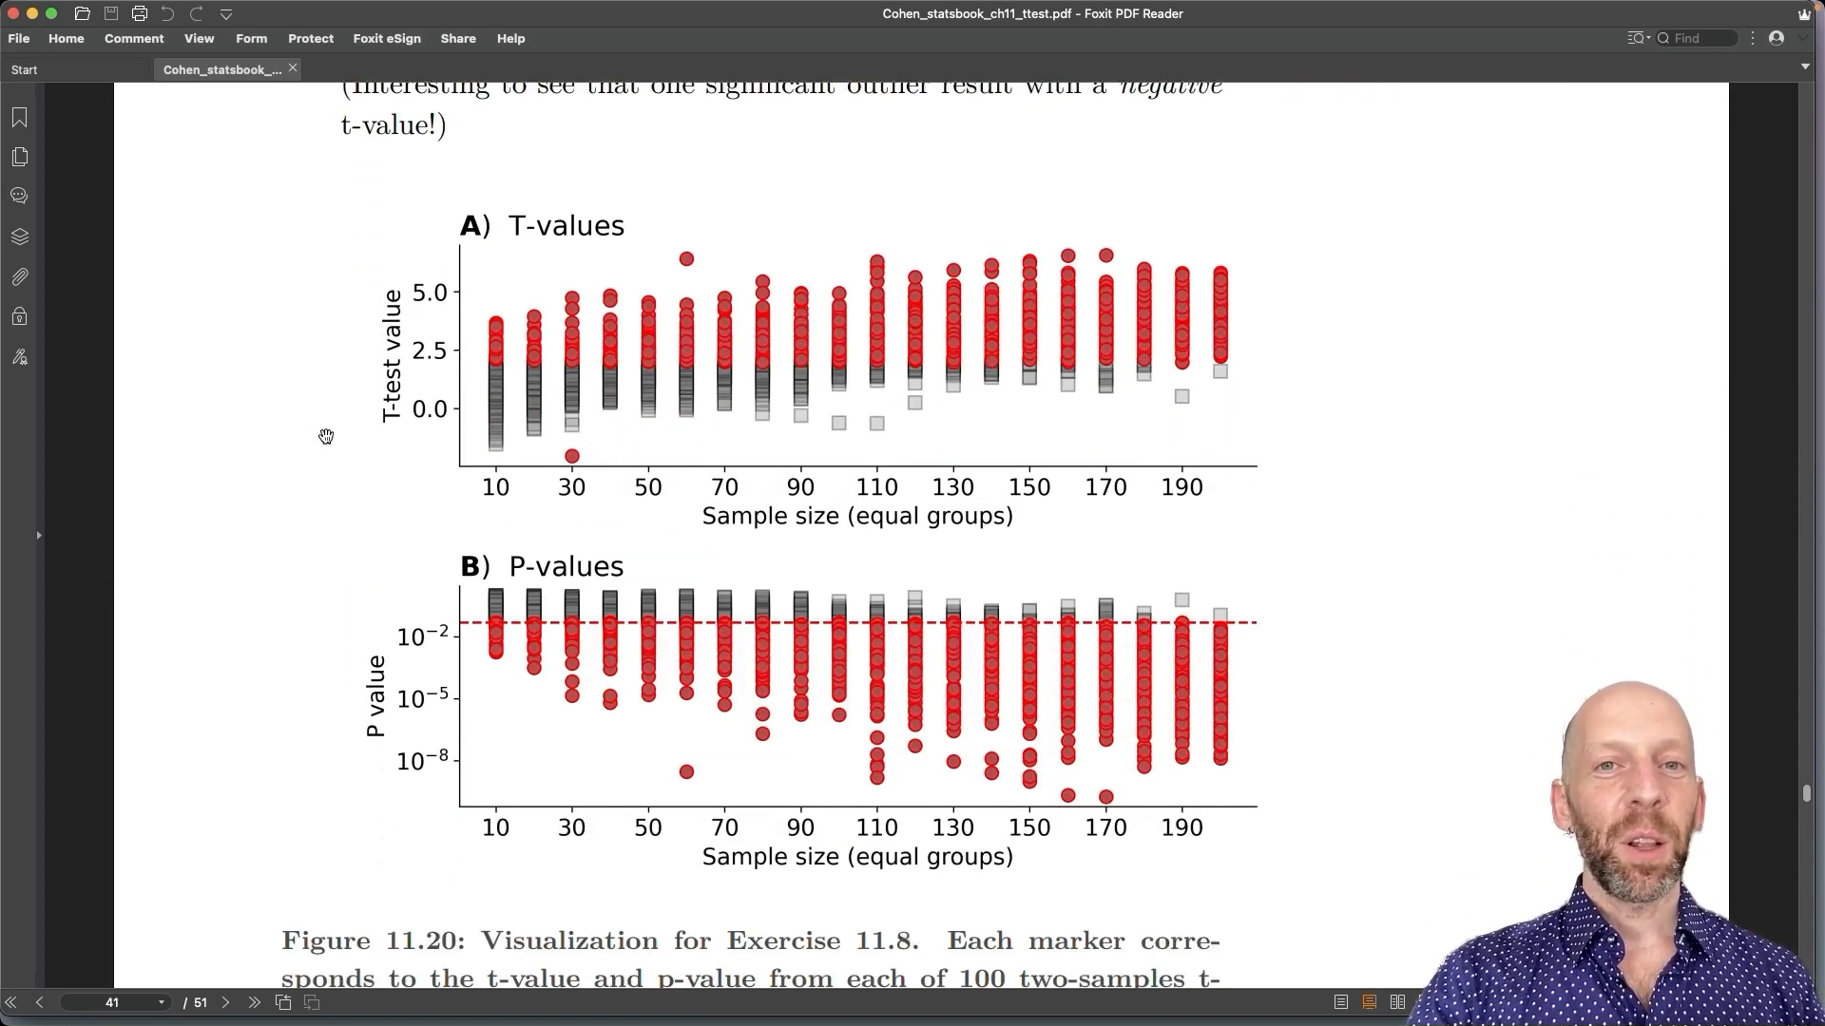
scroll("down", 3)
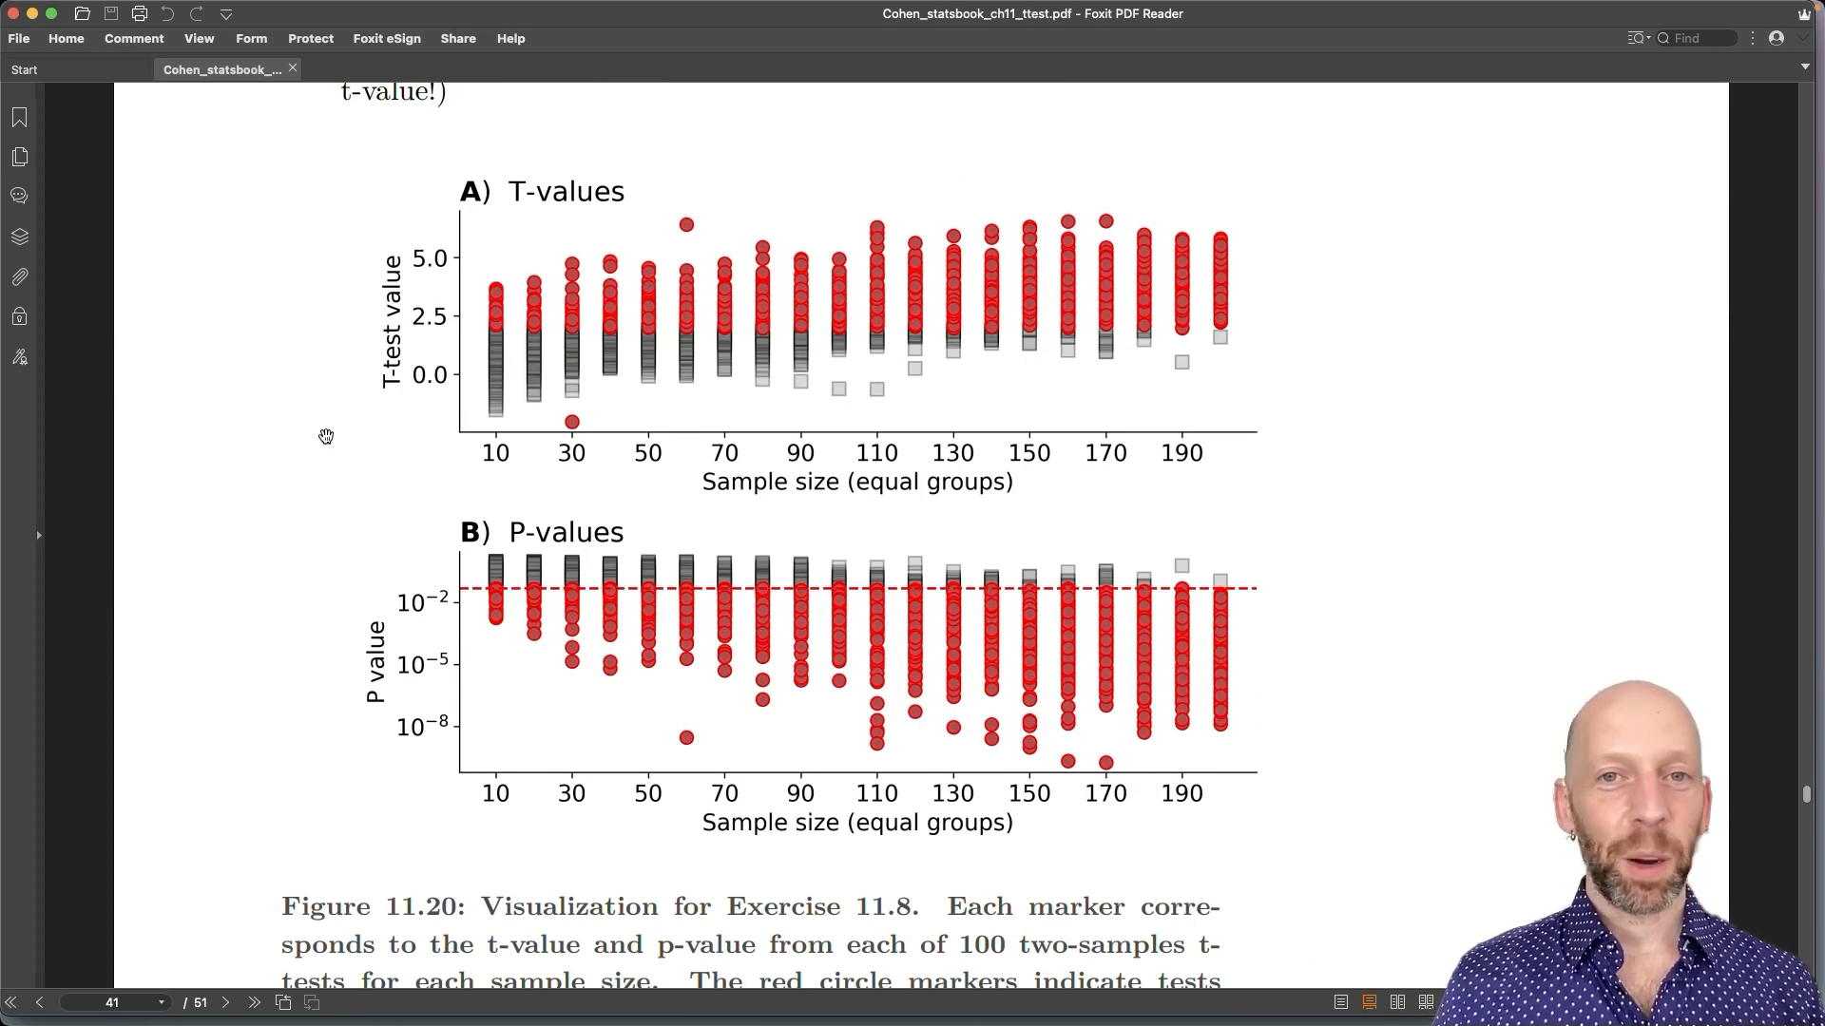
mouse_move(833, 310)
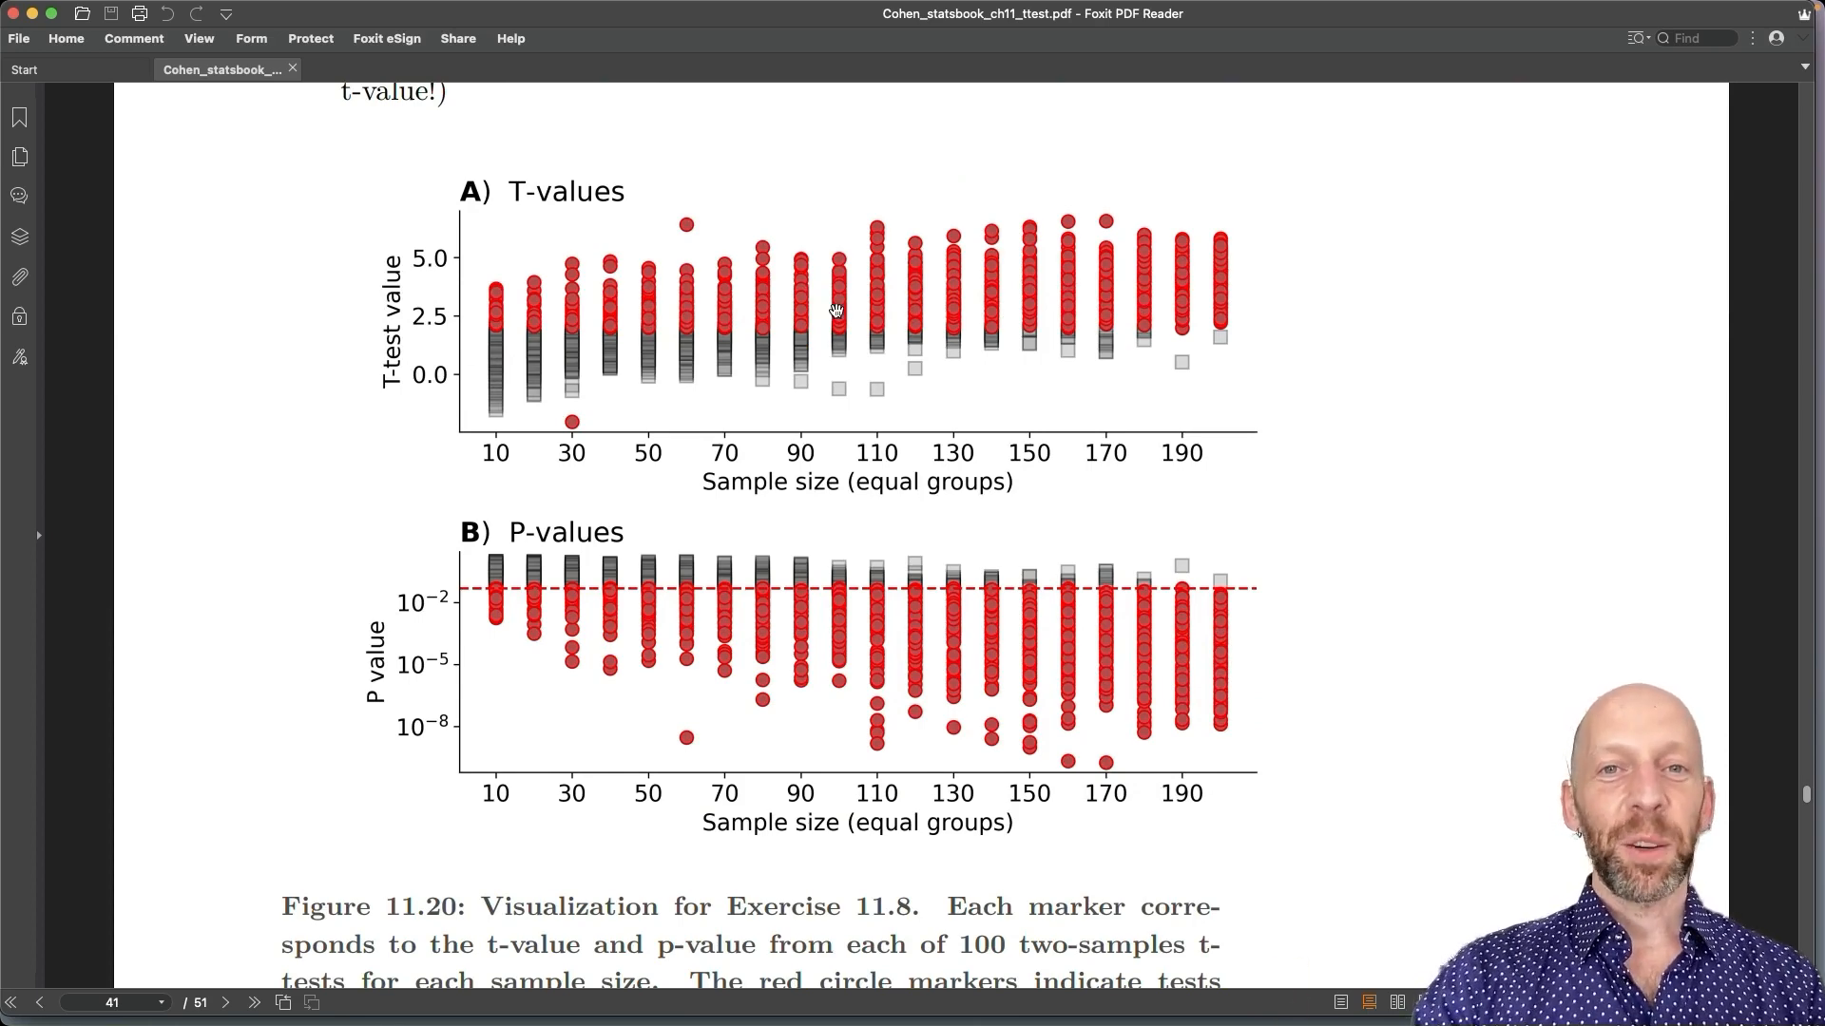
mouse_move(603, 480)
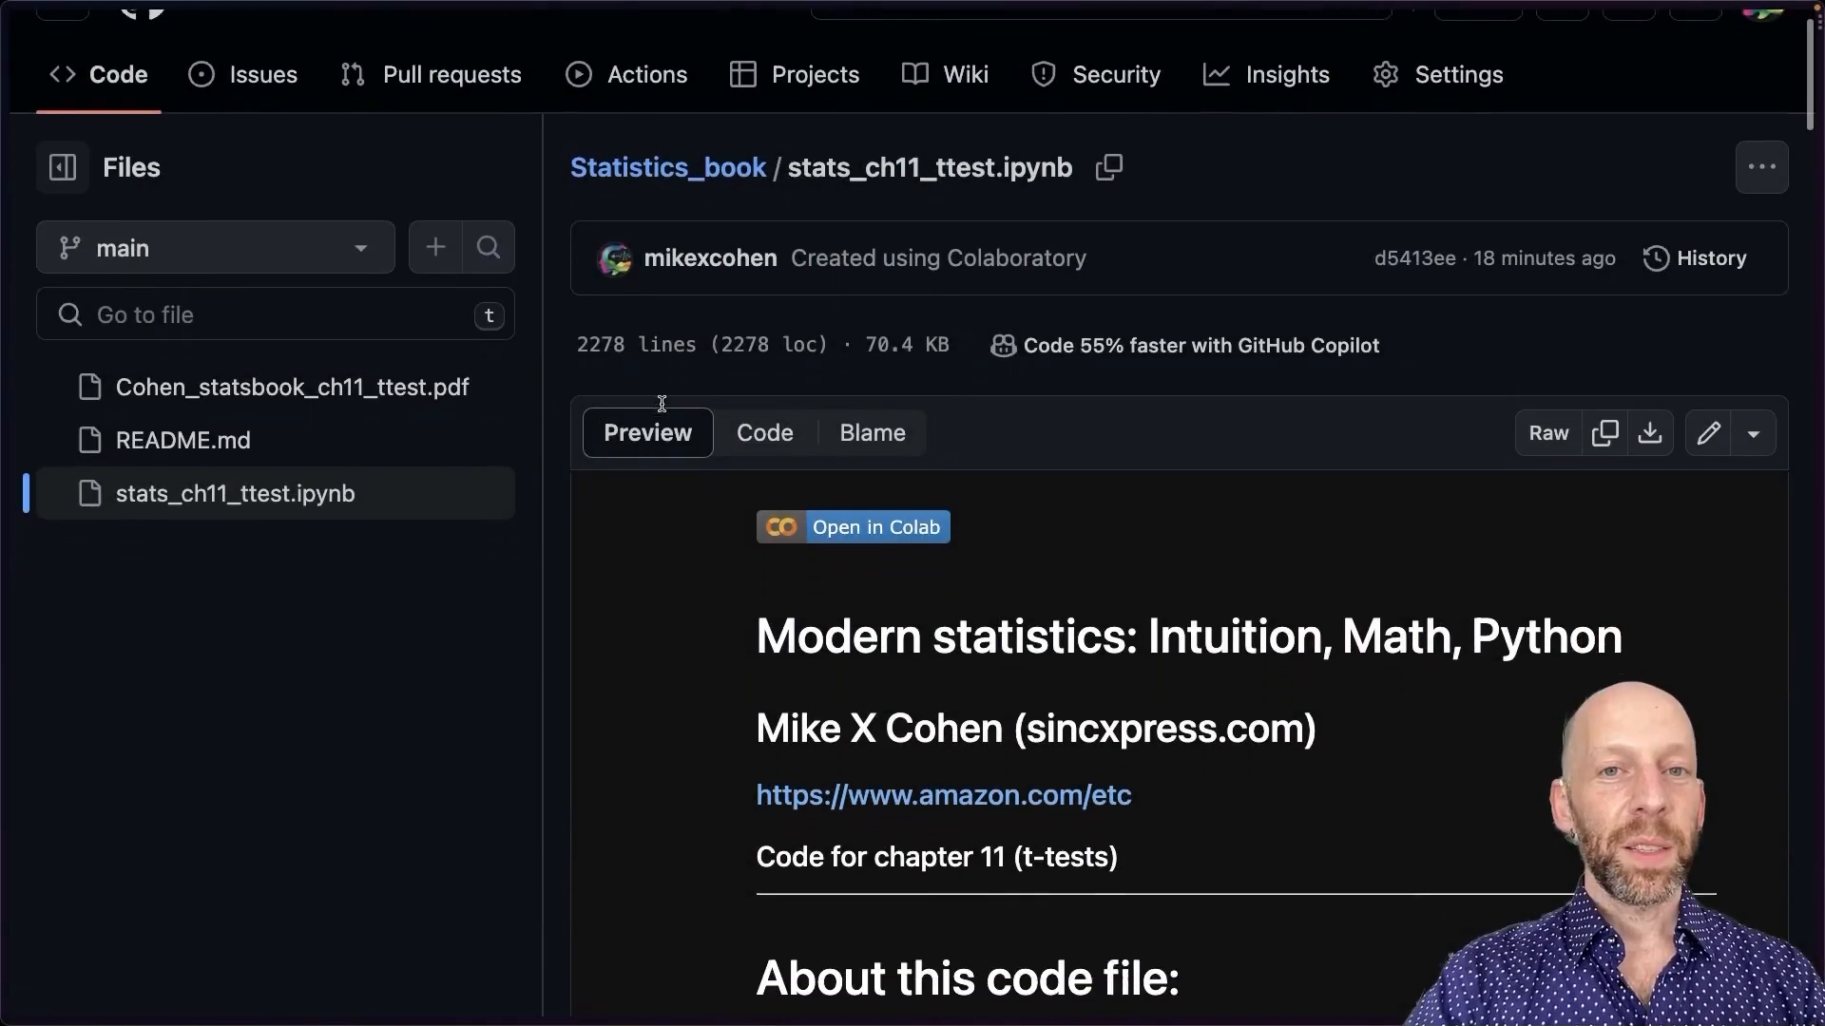
Scroll the stats_ch11_ttest.ipynb preview past the Figure 11.4 code to Exercise 4
scroll("down", 3)
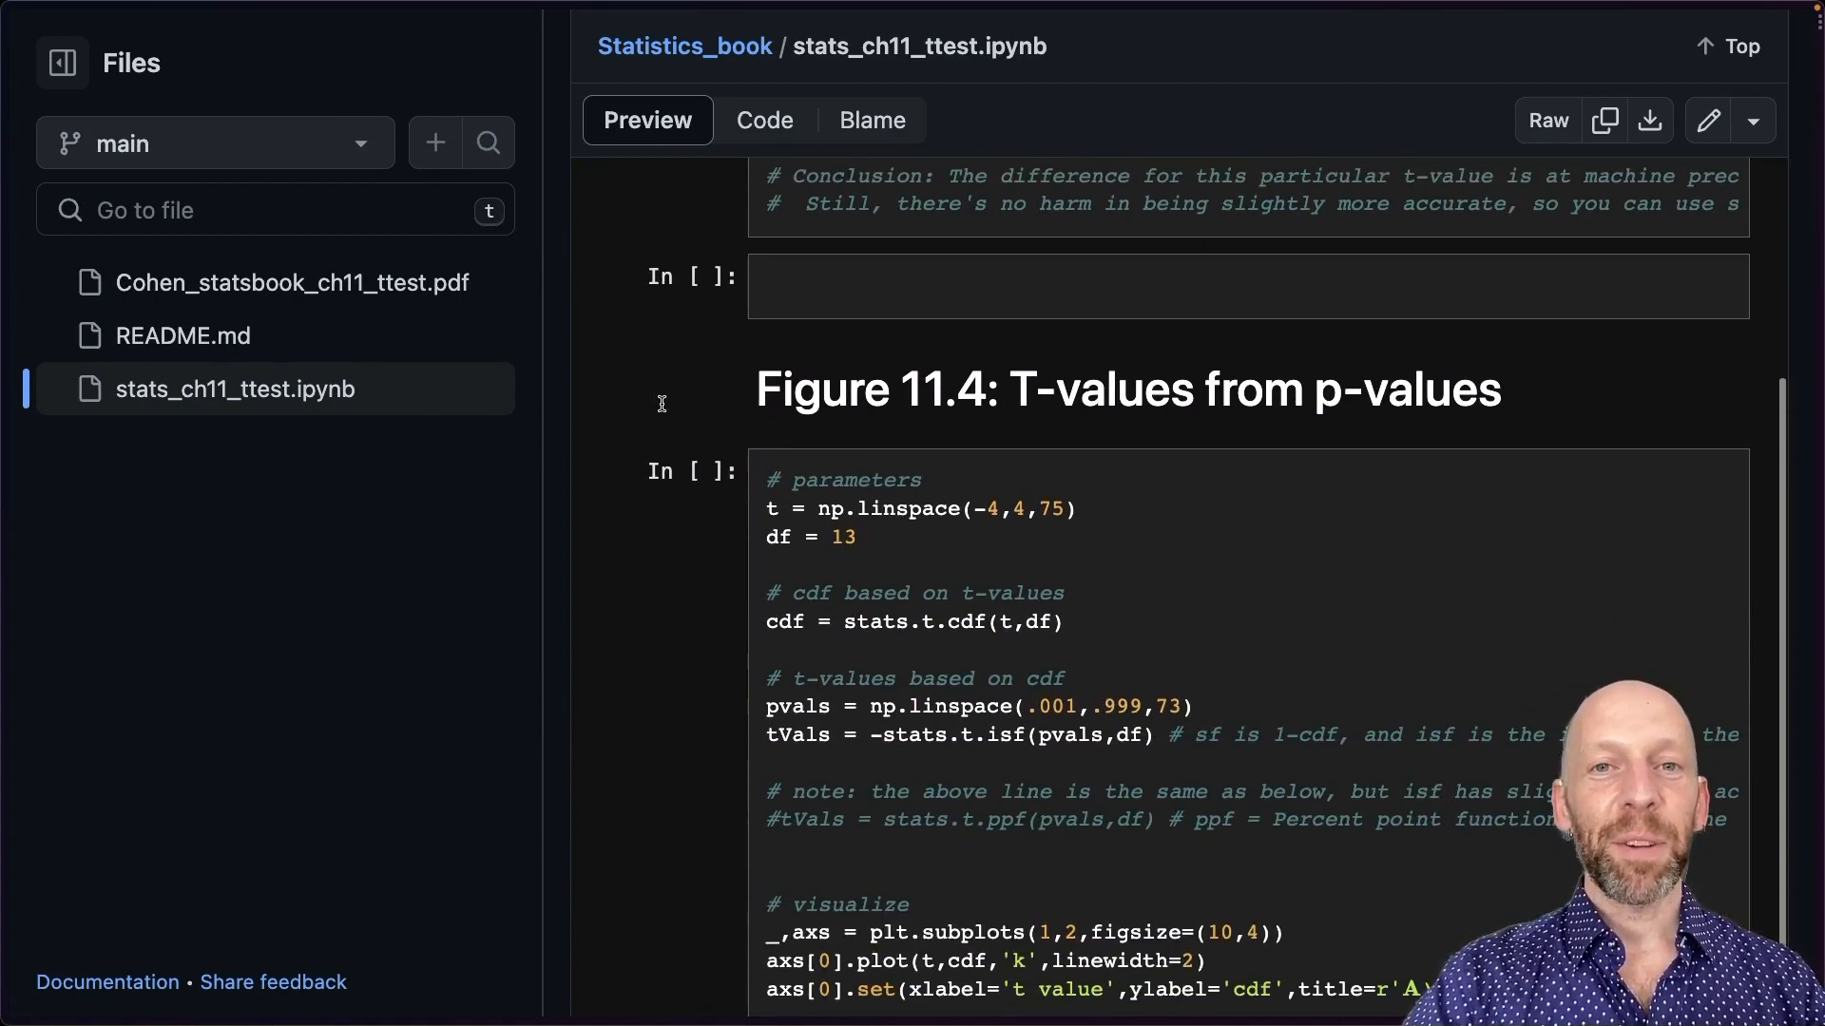
scroll("down", 3)
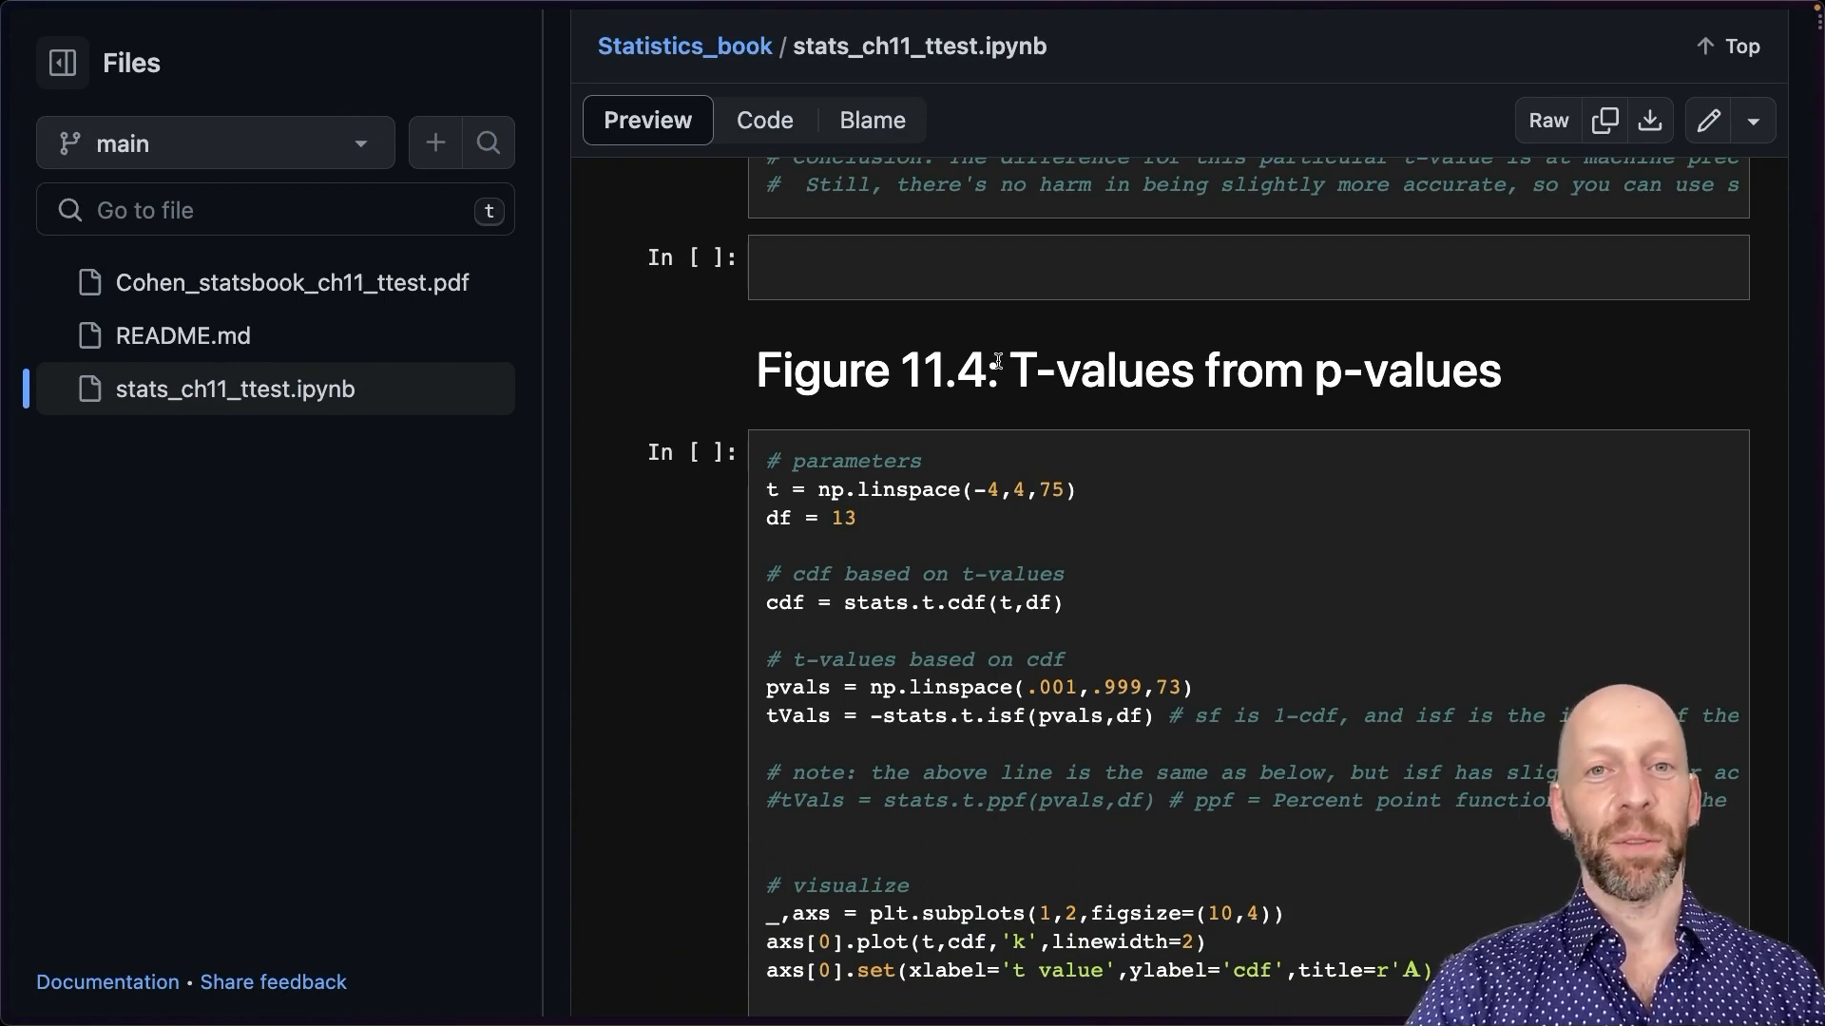
scroll("down", 3)
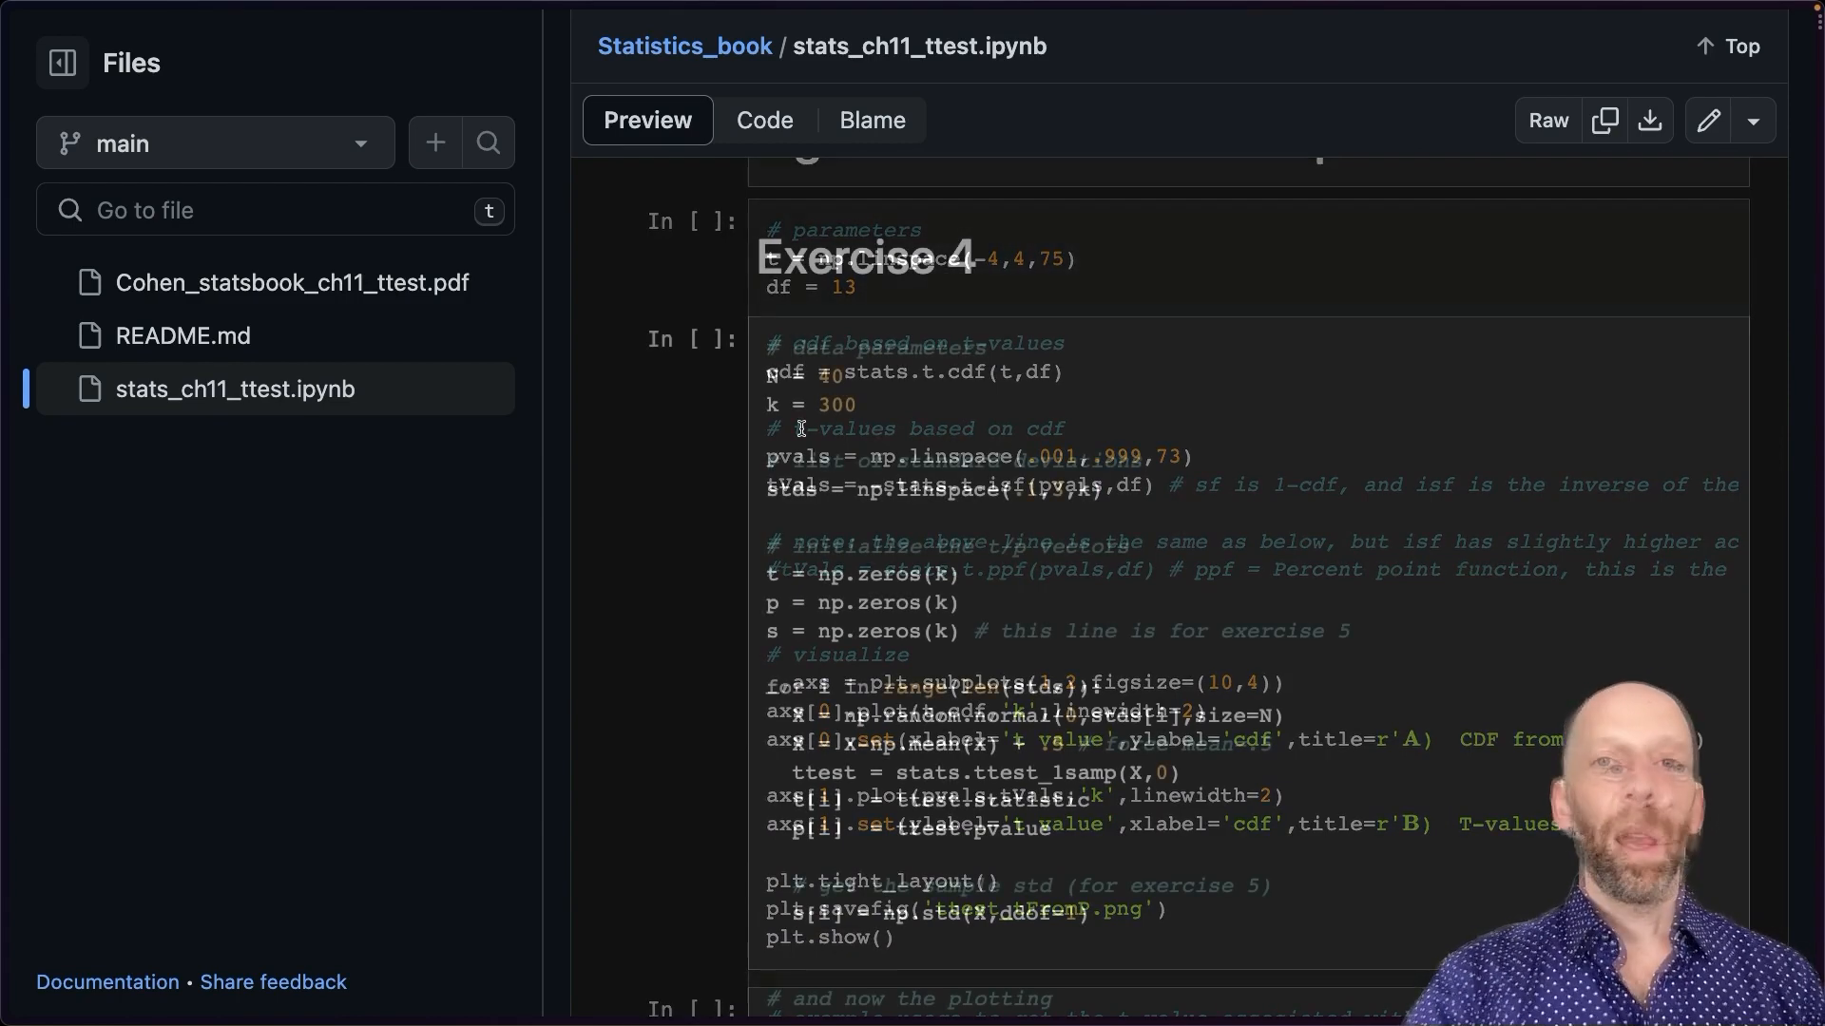
Scroll through the solution code for Exercises 4 to 7, settling back on the Exercise 6 simulation code
scroll("down", 3)
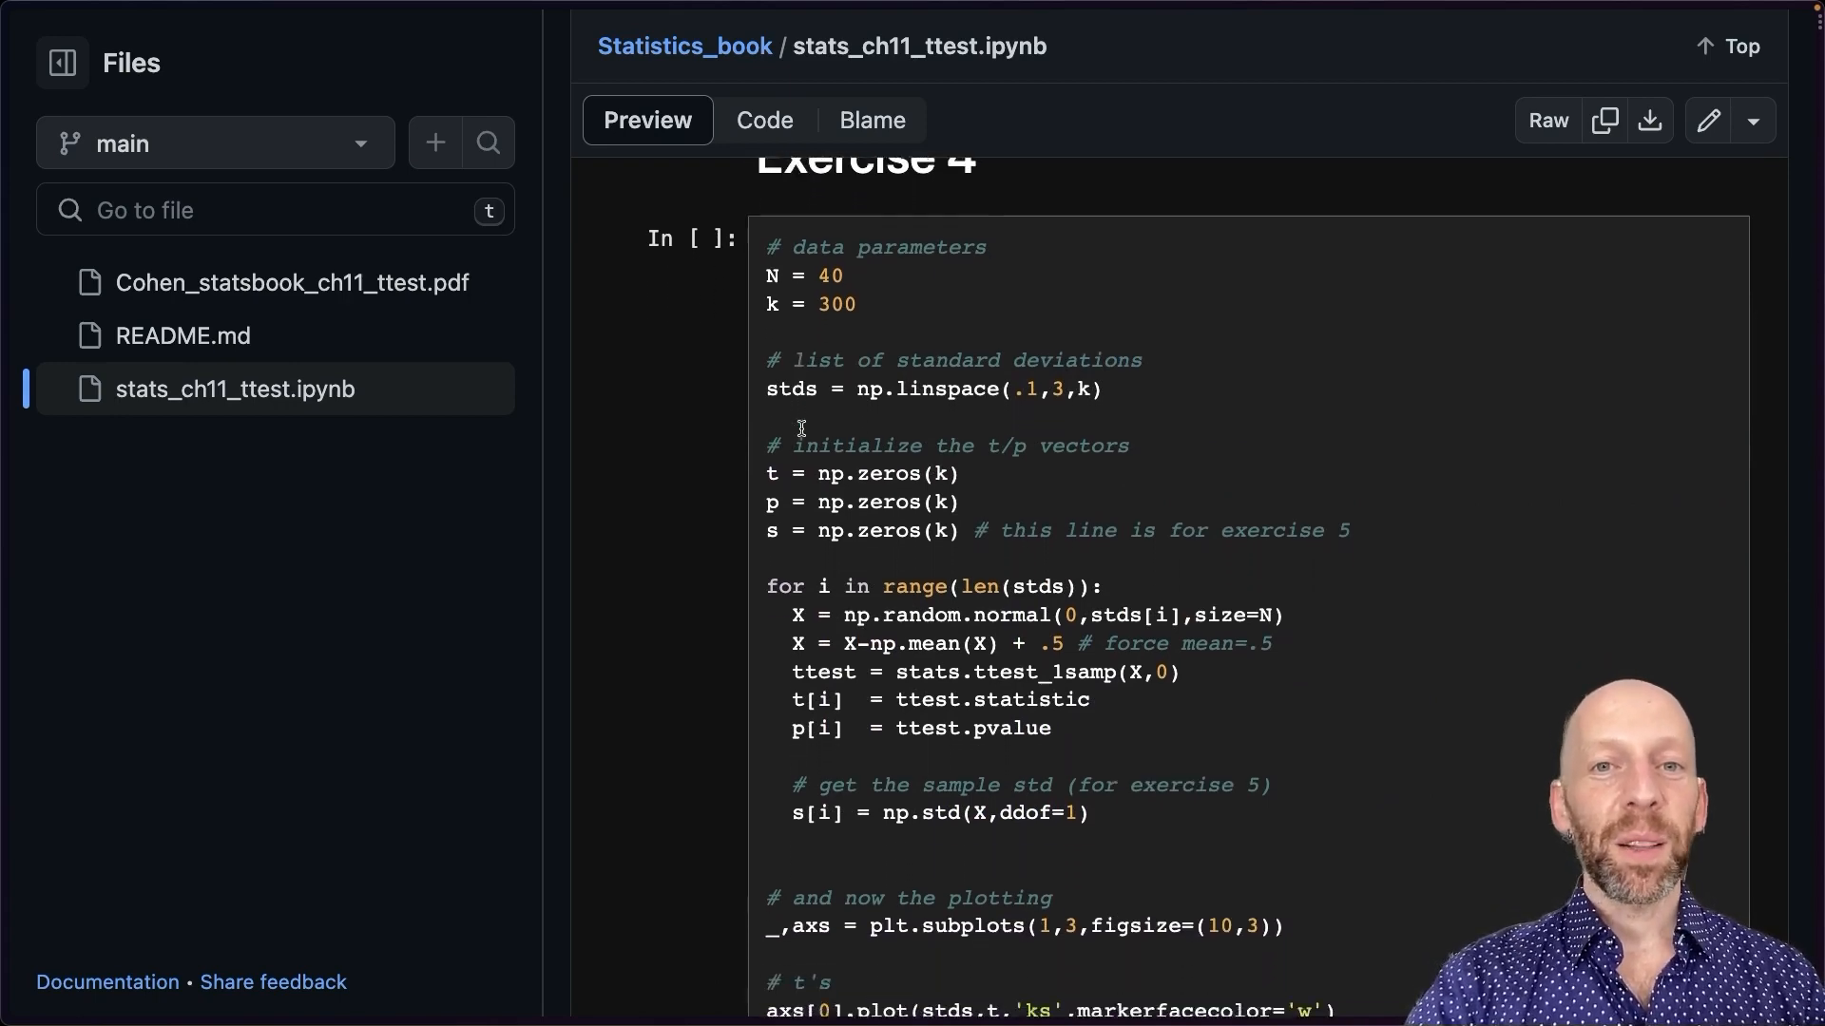
scroll("down", 3)
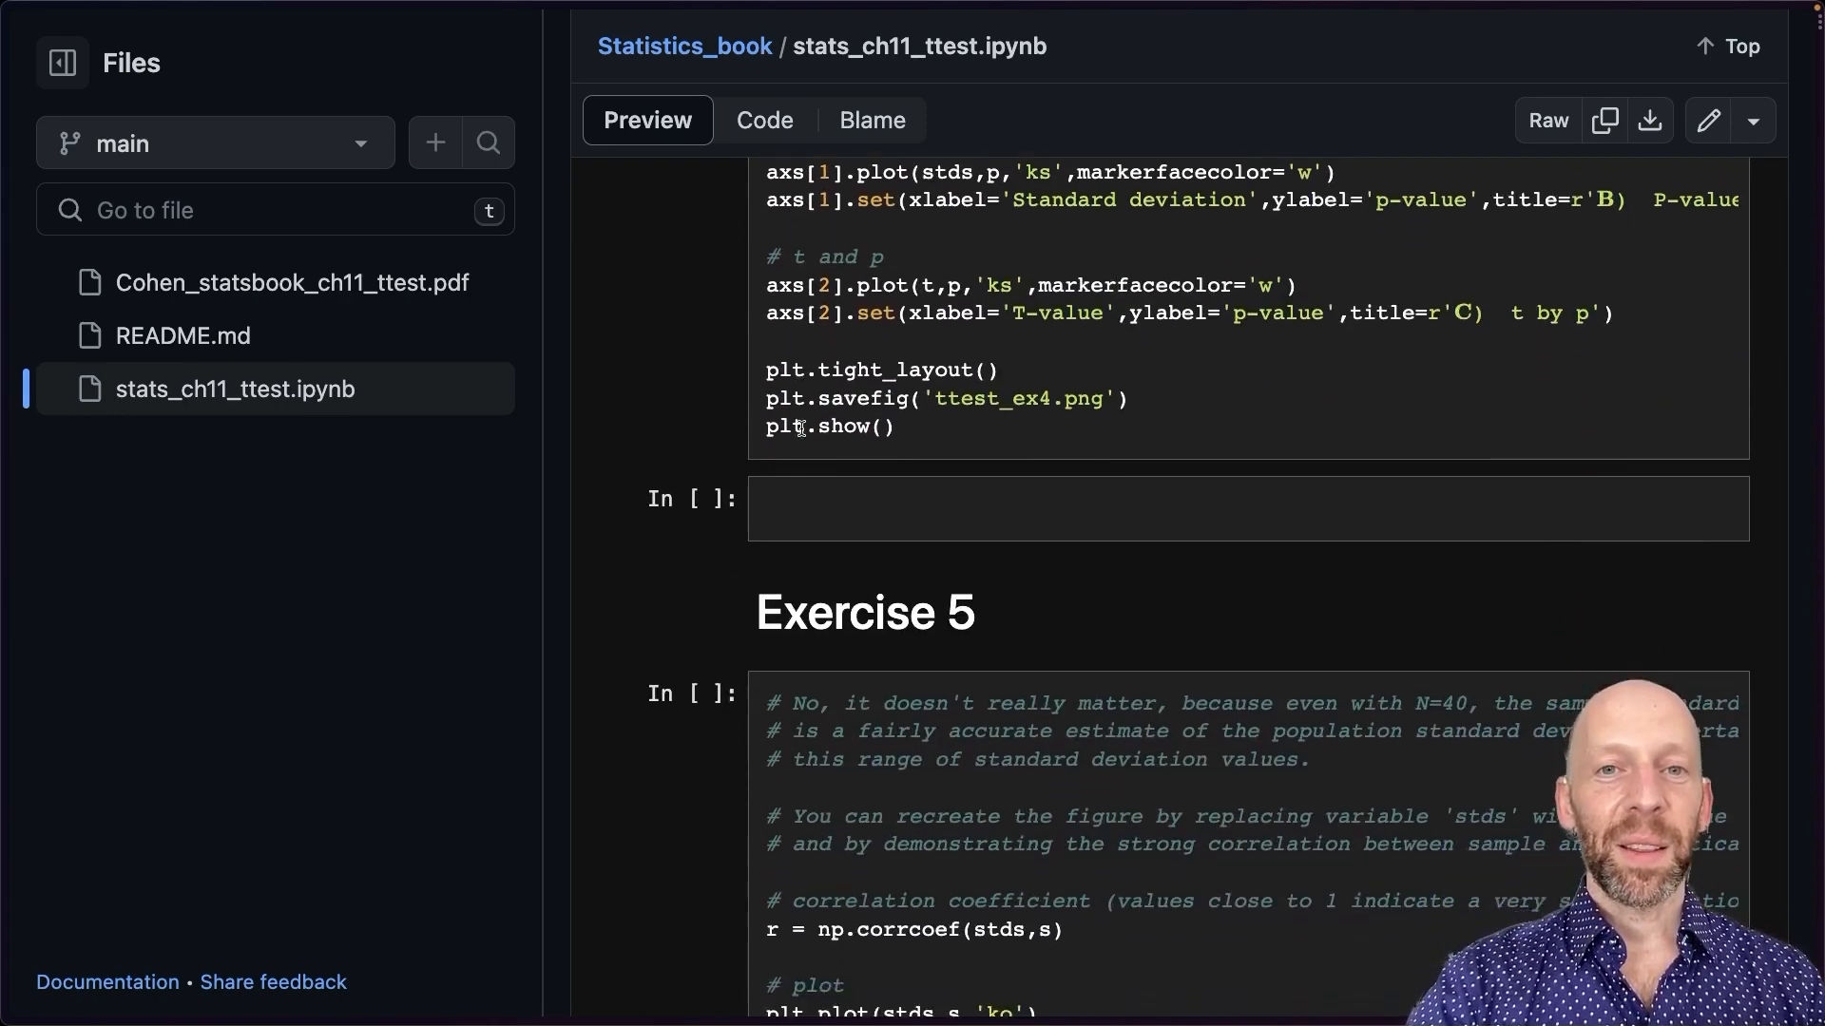
scroll("down", 3)
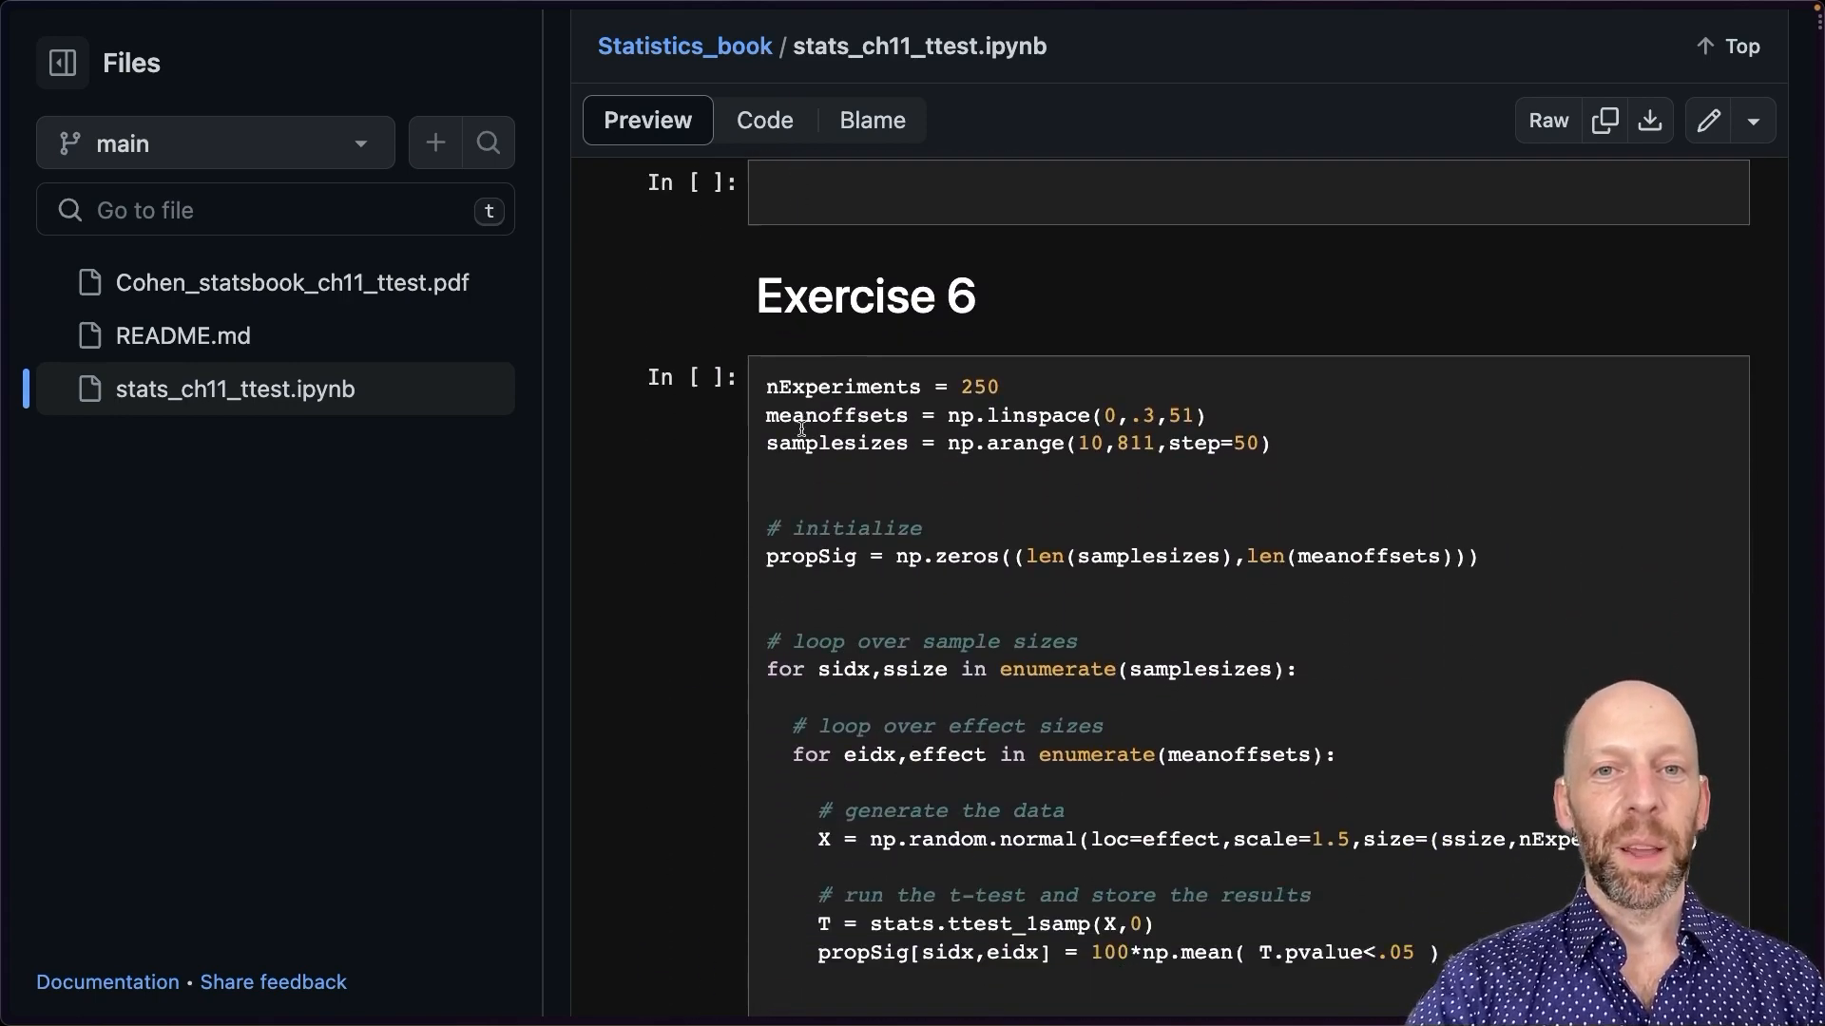
scroll("down", 3)
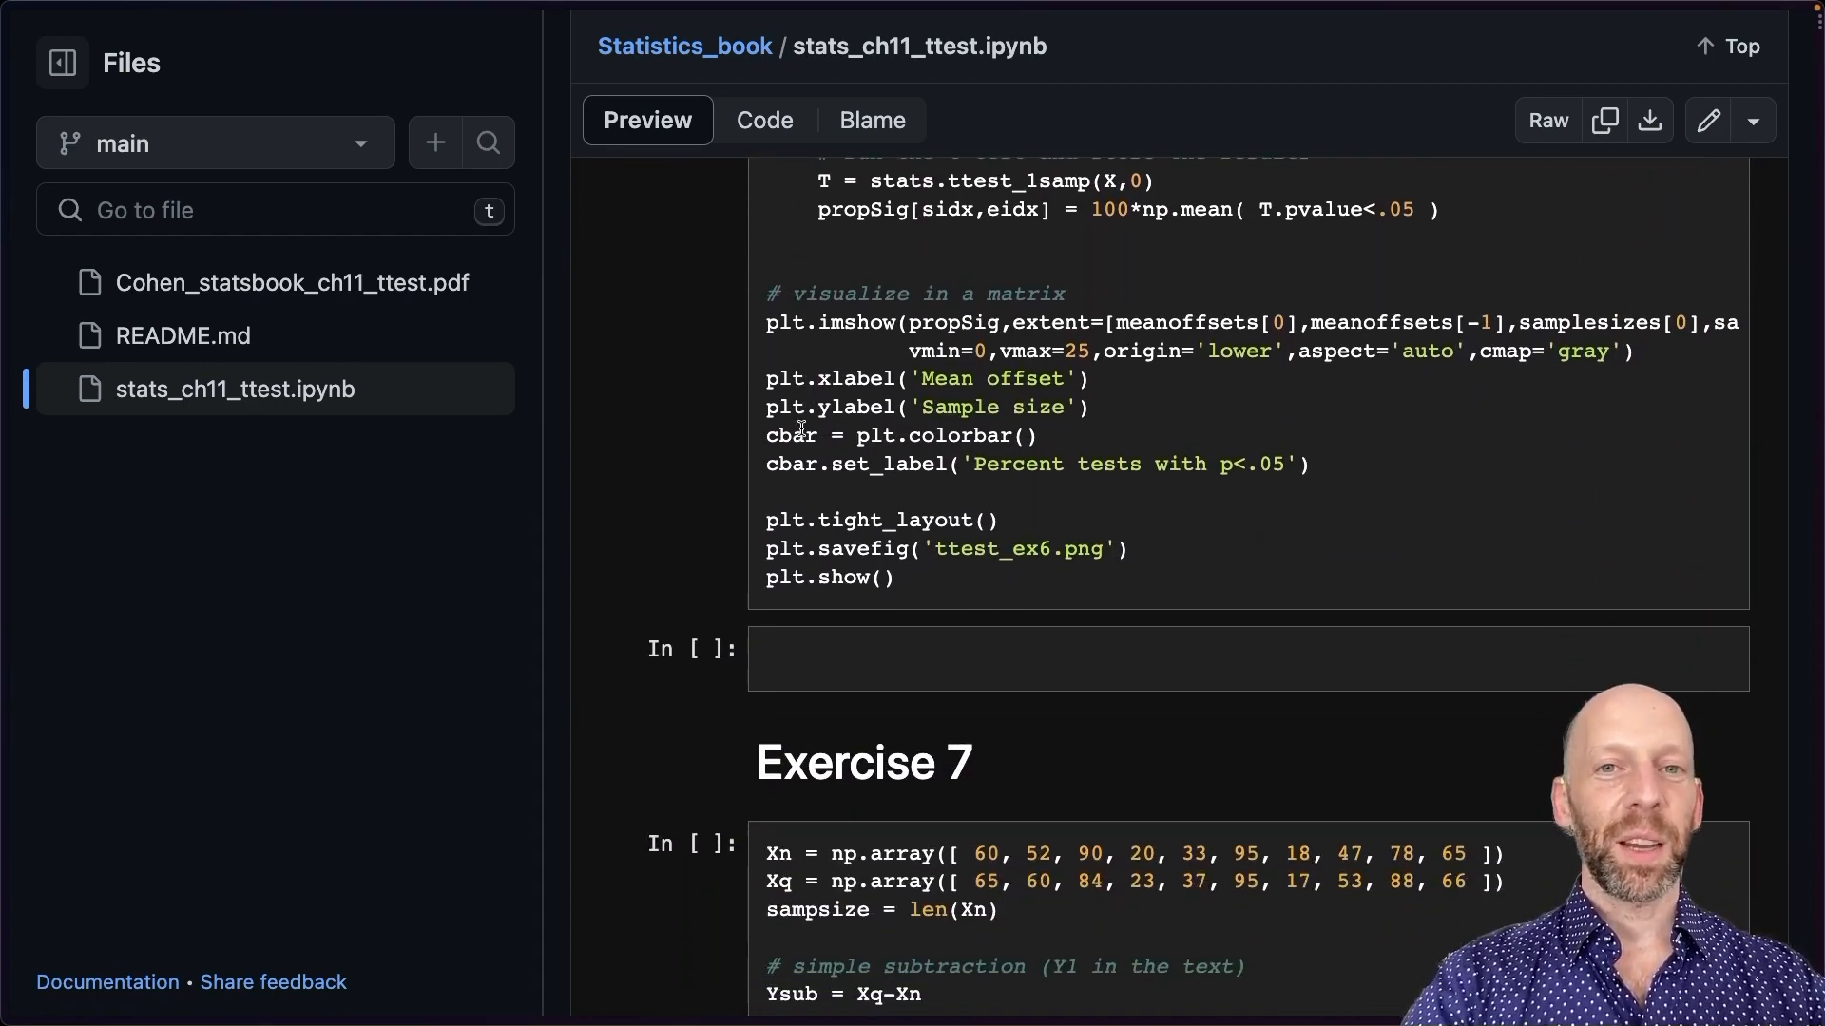
scroll("up", 3)
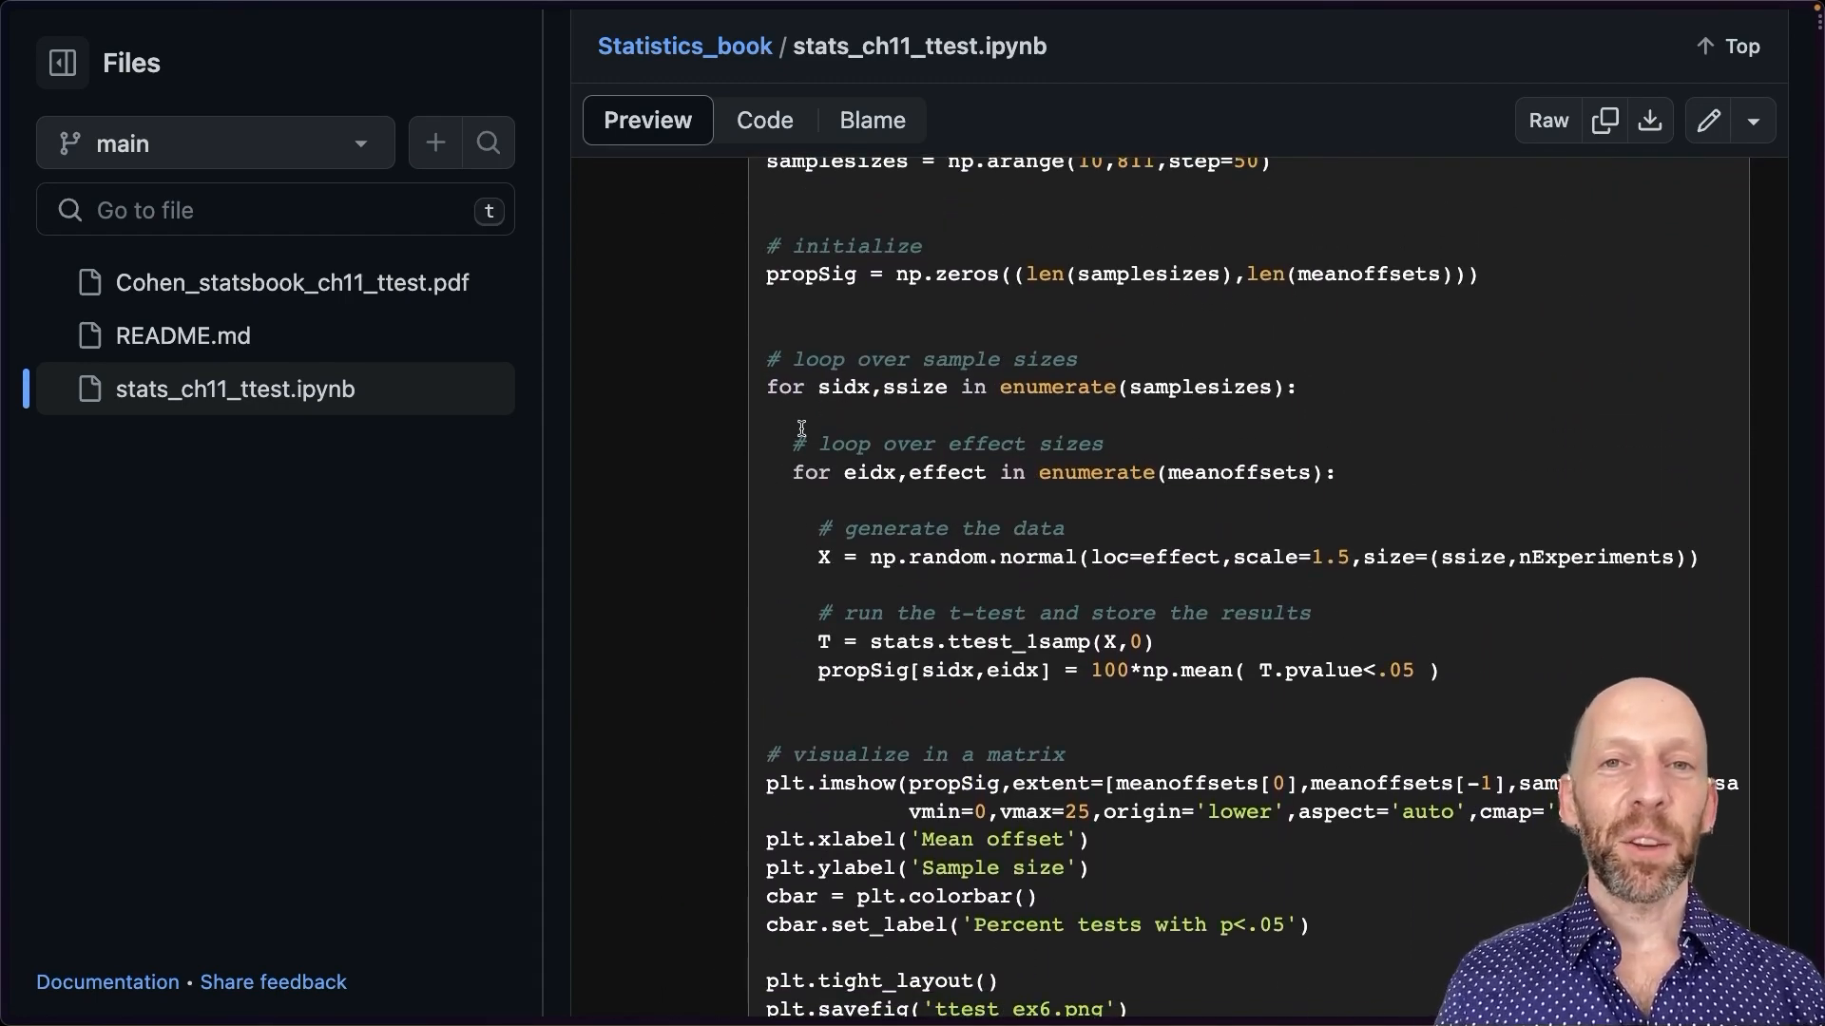